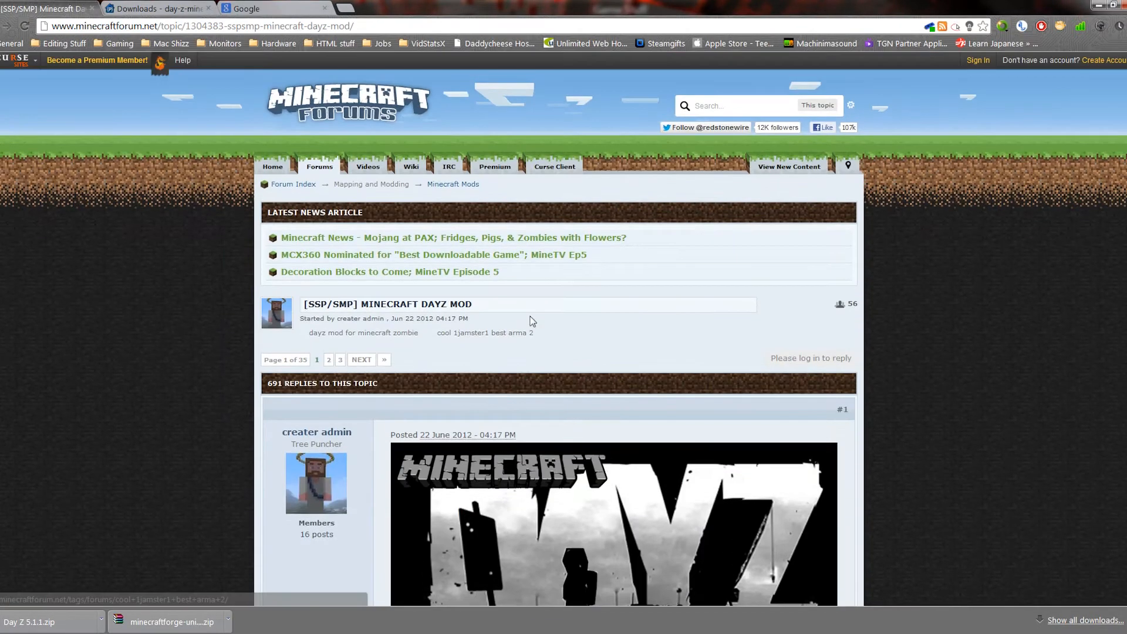
Step: Scroll the Day Z forum topic, then switch to the Google search tab
{"action": "scroll", "scroll_direction": "down", "scroll_amount": 3}
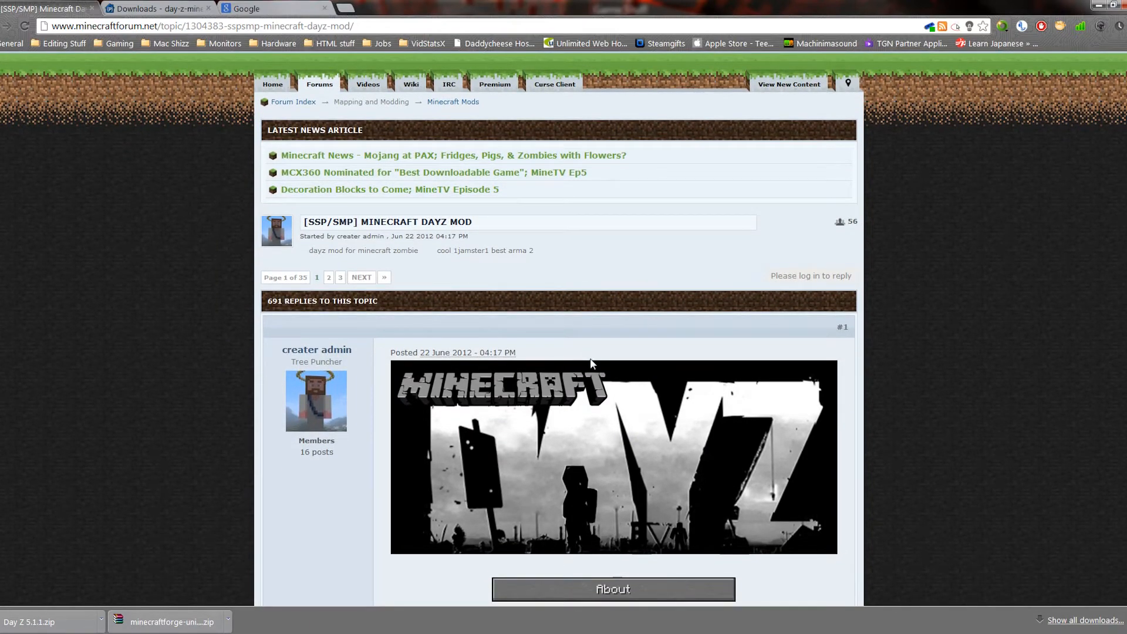
{"action": "mouse_move", "coordinate": [532, 369]}
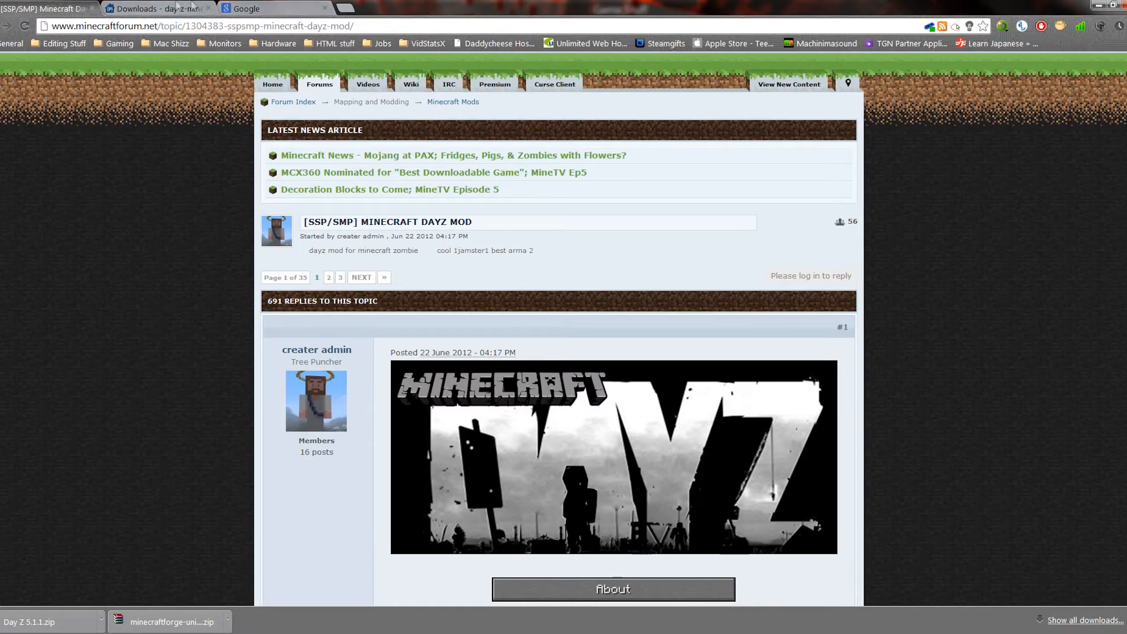
{"action": "left_click", "coordinate": [274, 8]}
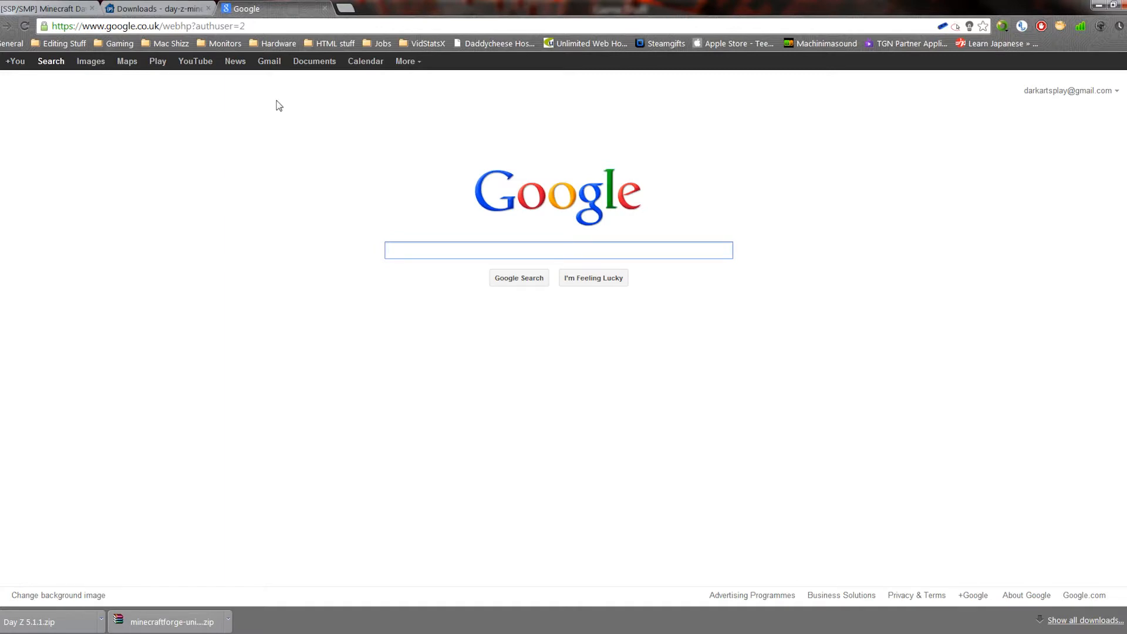
Step: Search Google for 'minecraft forge' and open the Minecraft Forge Forums index result
{"action": "left_click", "coordinate": [558, 248]}
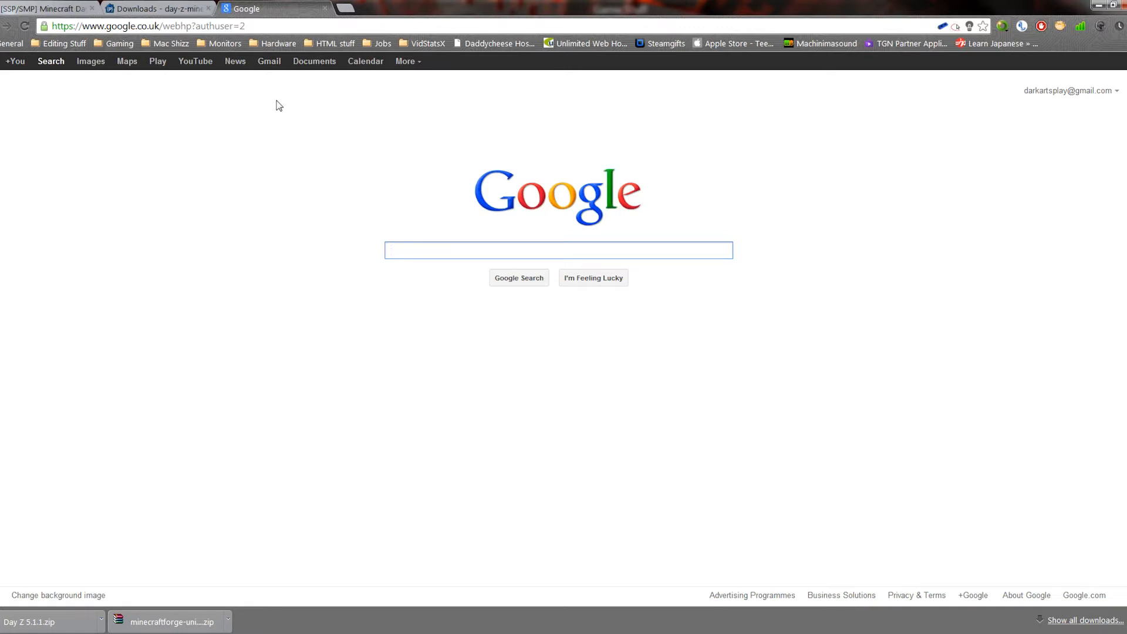
{"action": "type", "text": "minecraft forge"}
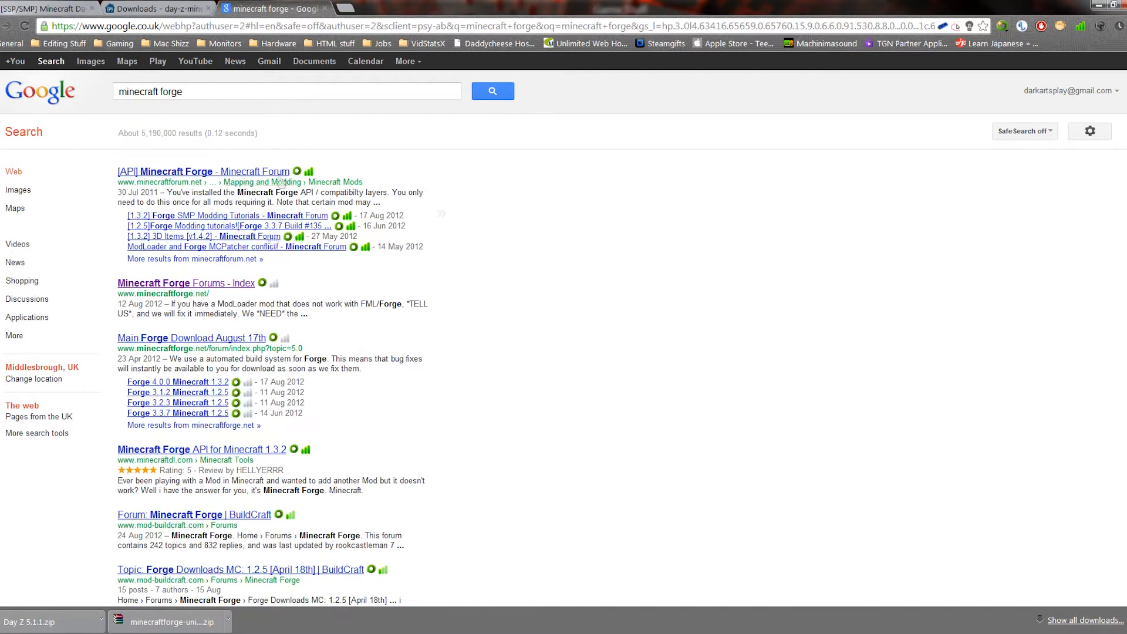
{"action": "left_click", "coordinate": [185, 283]}
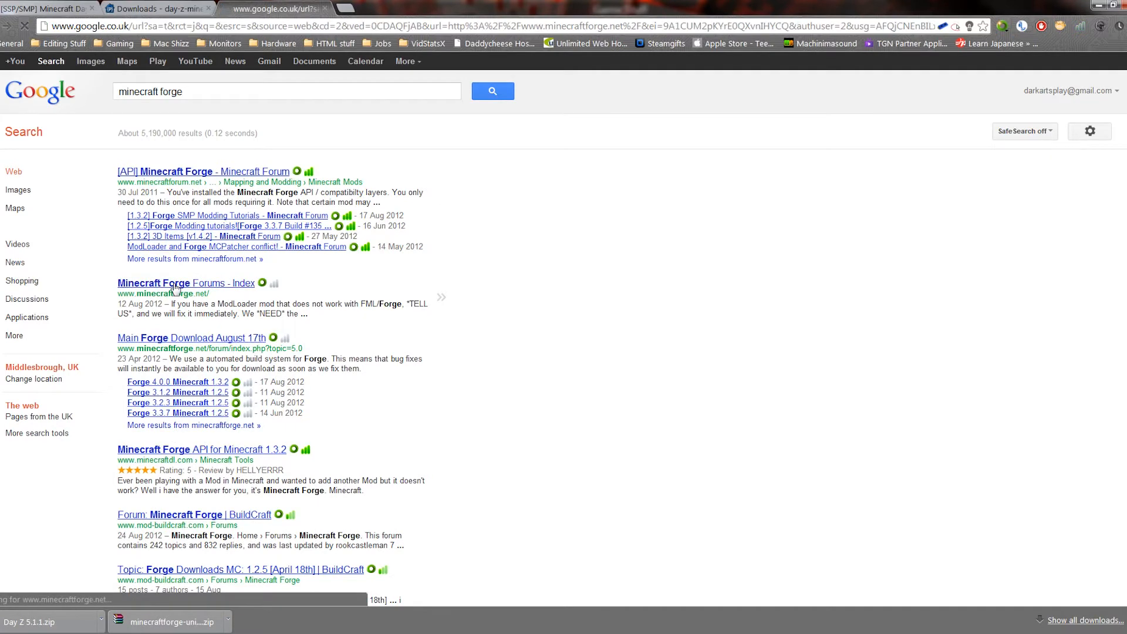
{"action": "left_click", "coordinate": [186, 283]}
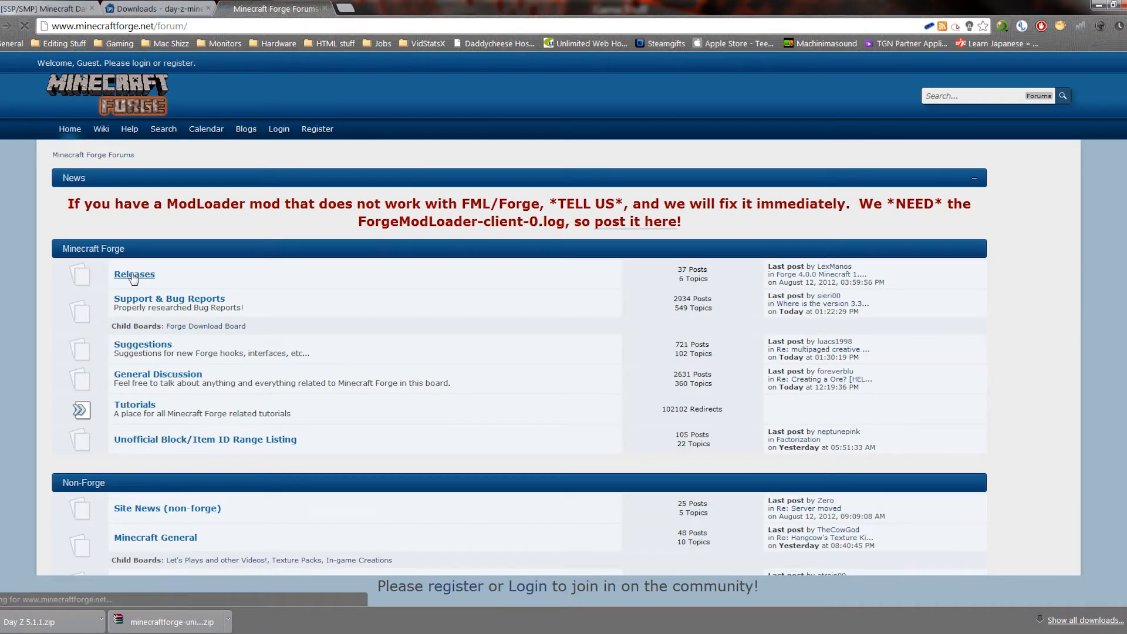
Step: Open the Releases board and the 'Forge 4.0.0 Minecraft 1.3.2' topic
{"action": "left_click", "coordinate": [134, 275]}
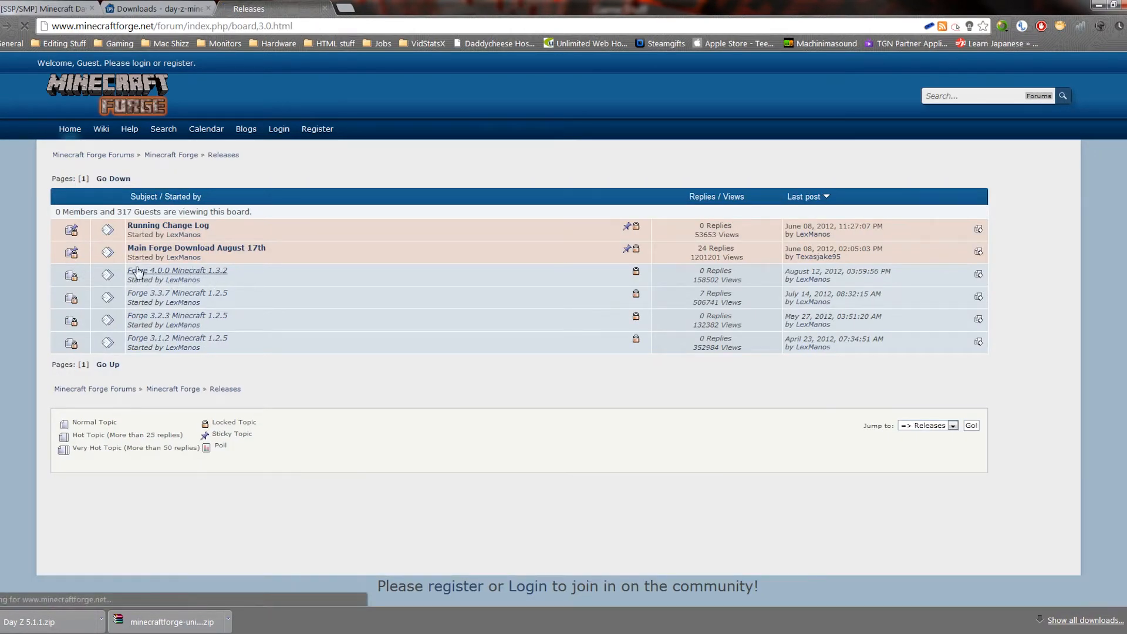
{"action": "left_click", "coordinate": [176, 270]}
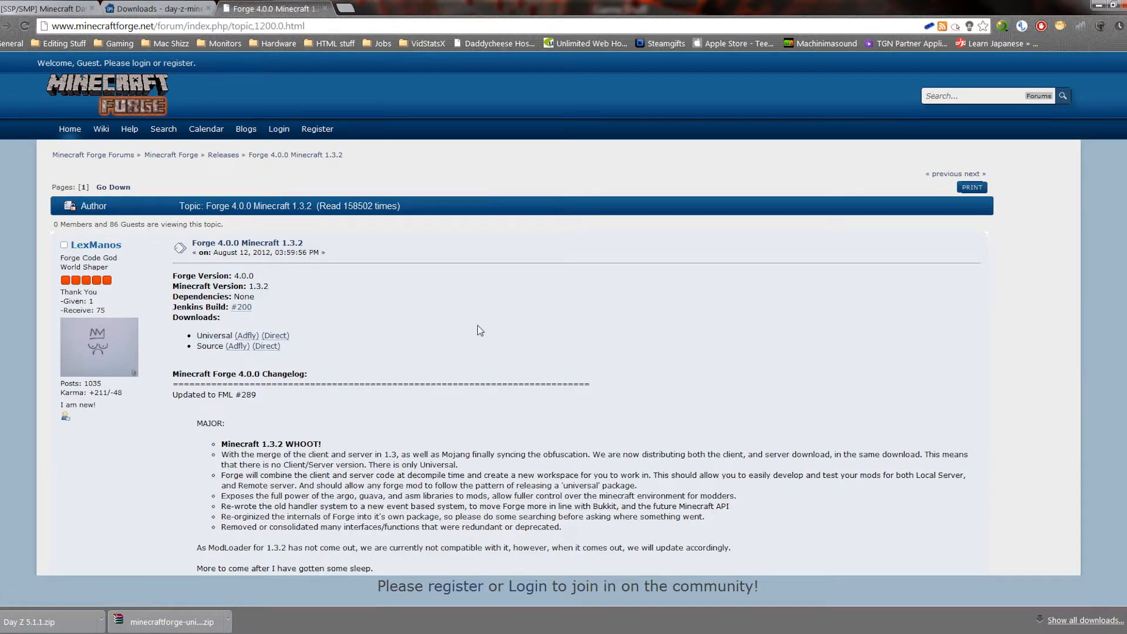
{"action": "mouse_move", "coordinate": [541, 319]}
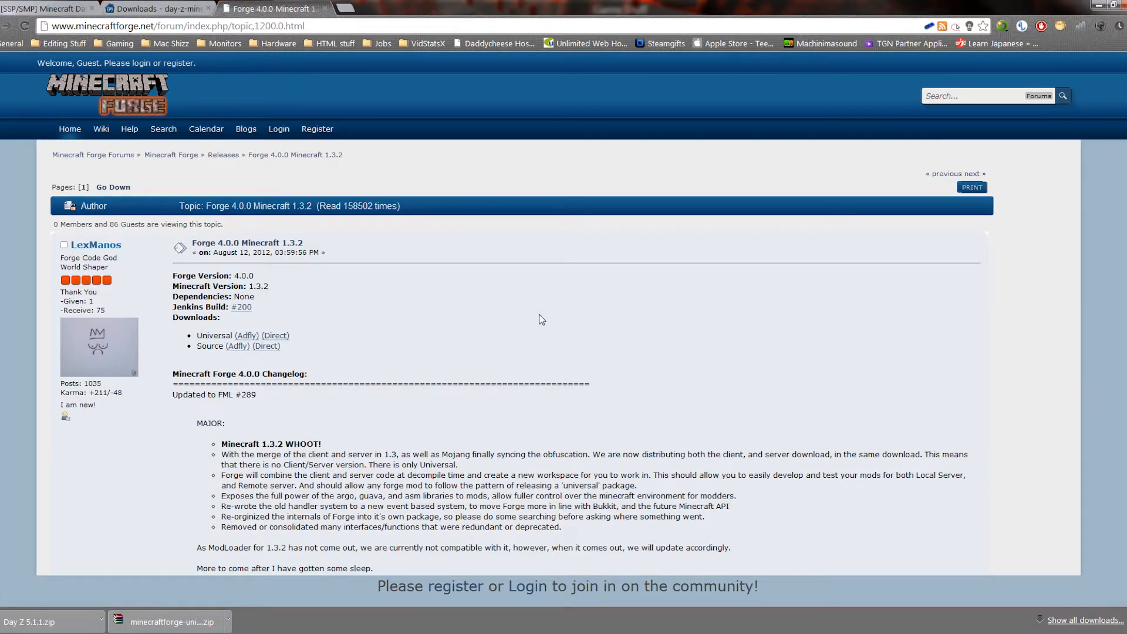
{"action": "mouse_move", "coordinate": [540, 302]}
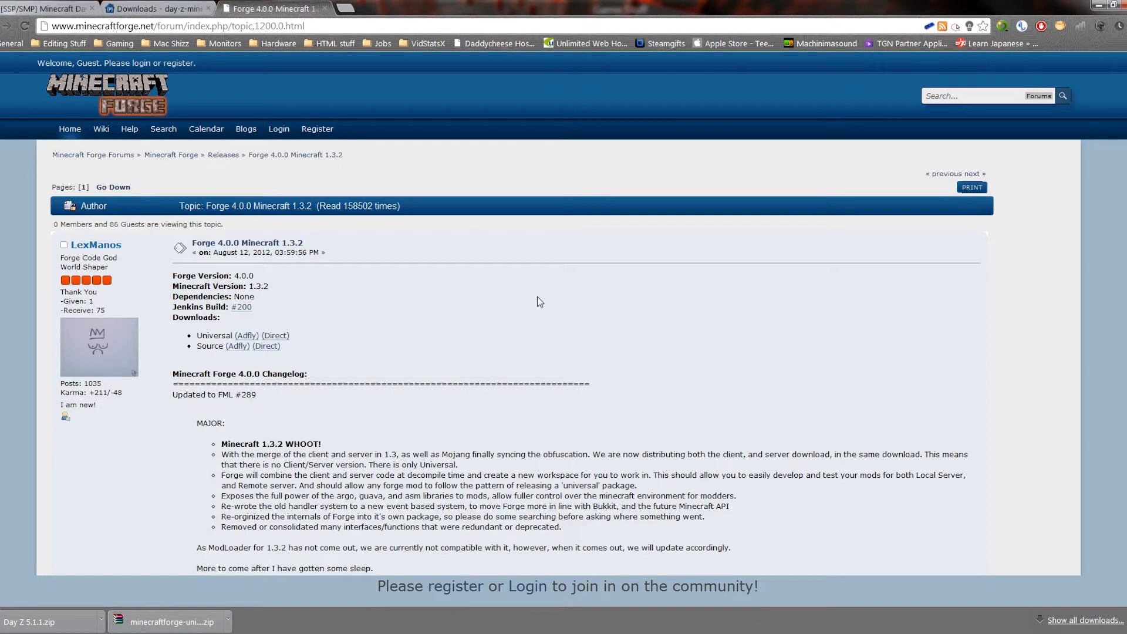
Step: Open the downloaded minecraftforge-universal zip in WinRAR and close the license reminder
{"action": "left_click", "coordinate": [171, 621]}
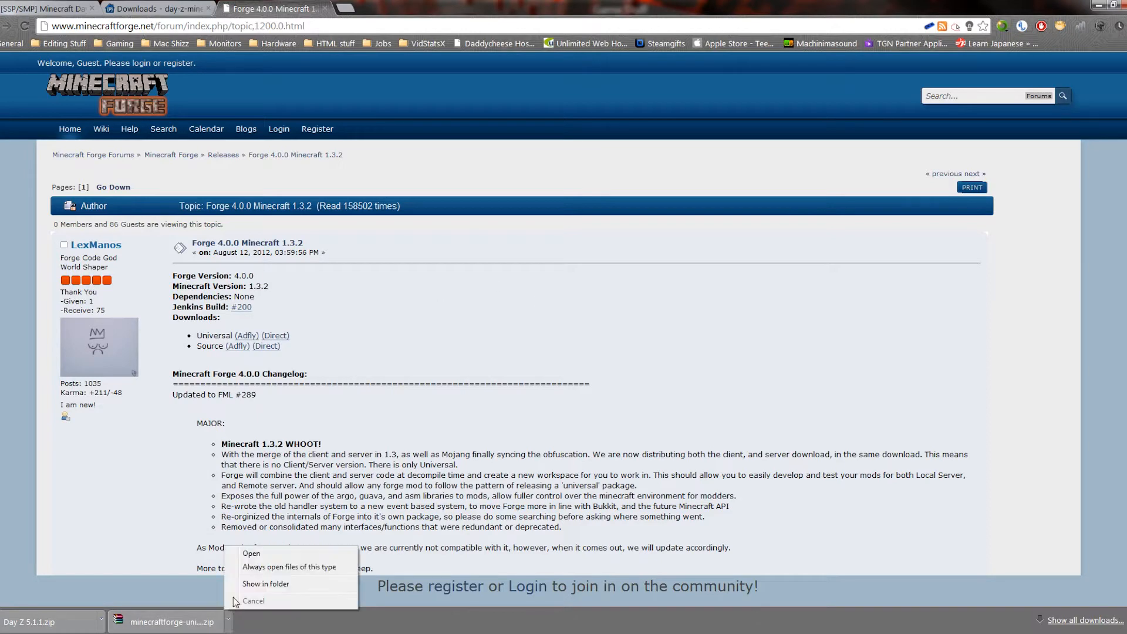
{"action": "left_click", "coordinate": [252, 553]}
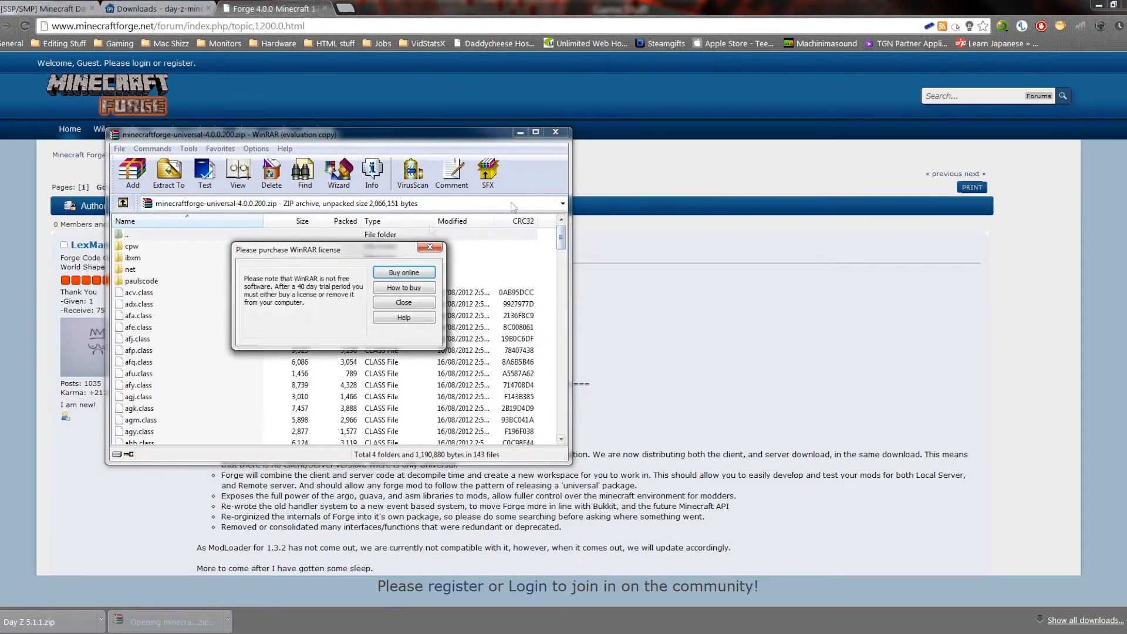
{"action": "left_click", "coordinate": [403, 302]}
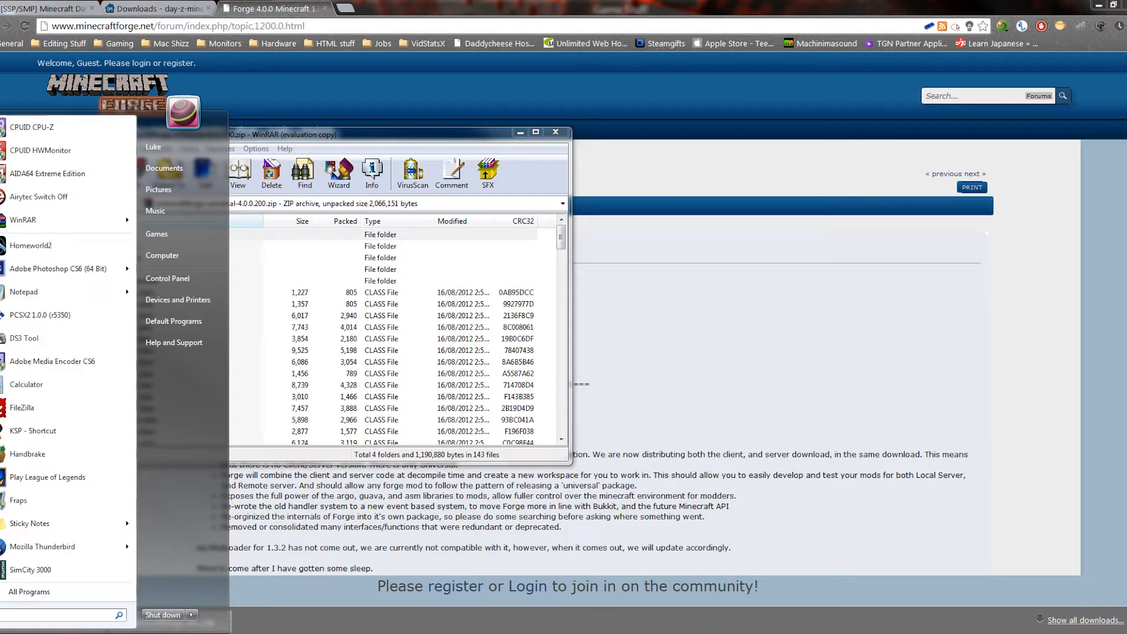
Step: Navigate via %appdata% into .minecraft\bin, showing minecraft.jar
{"action": "type", "text": "appda"}
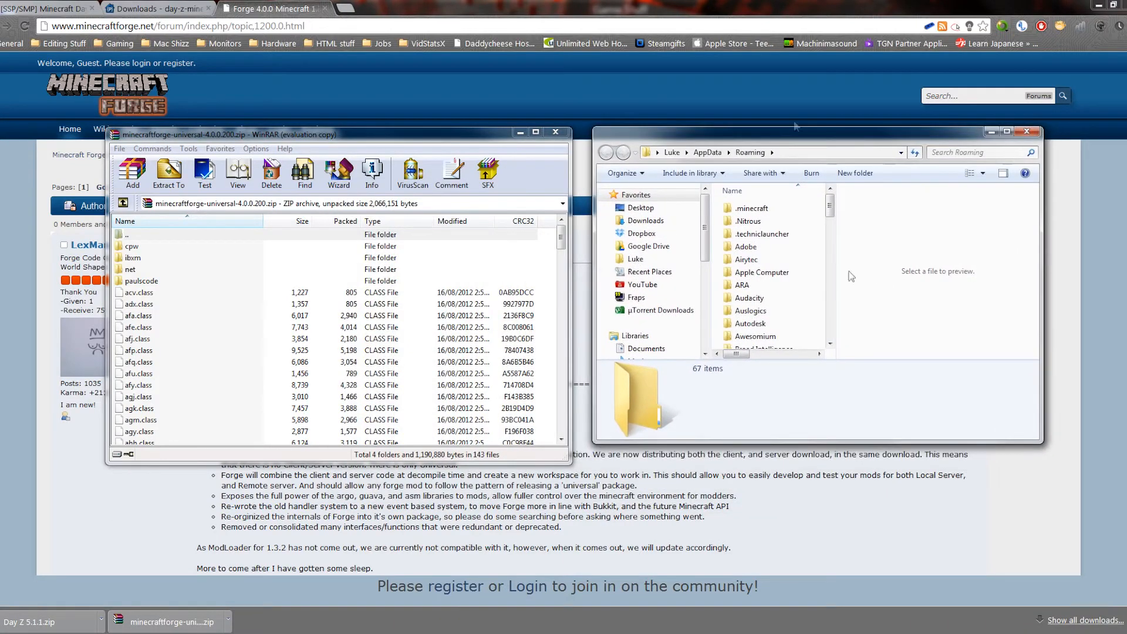
{"action": "mouse_move", "coordinate": [856, 141]}
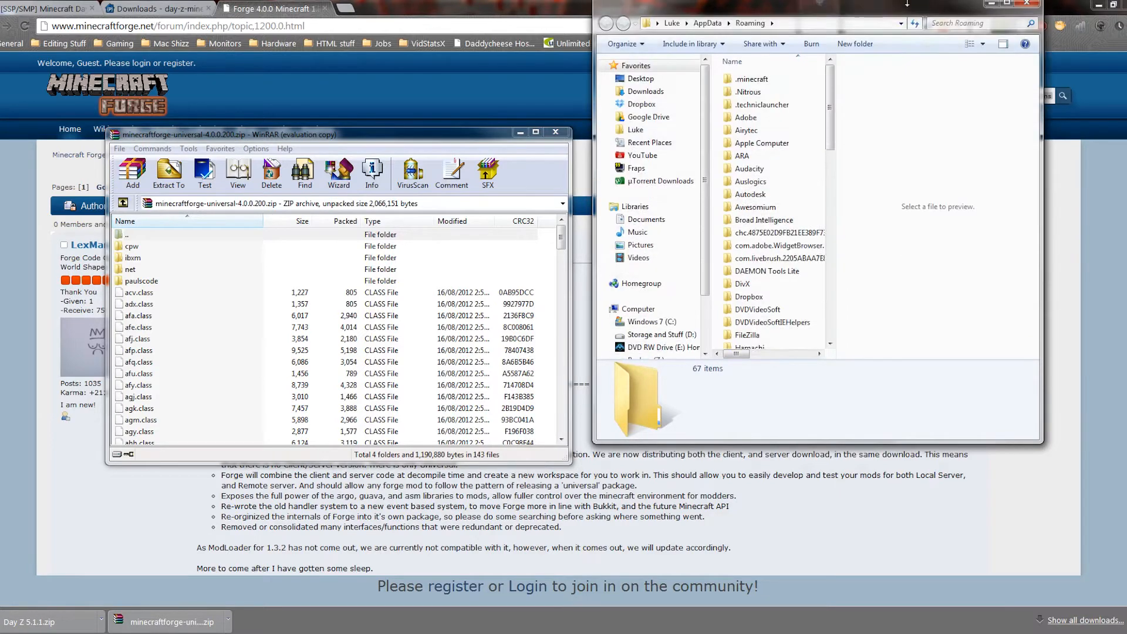
{"action": "left_click", "coordinate": [752, 82]}
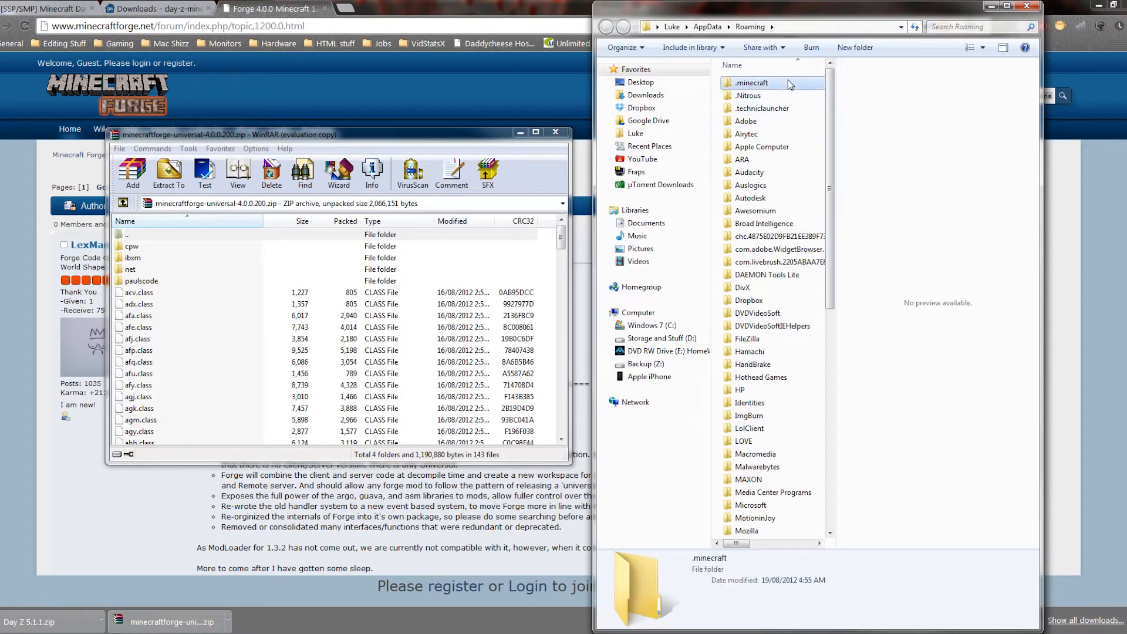
{"action": "double_click", "coordinate": [753, 82]}
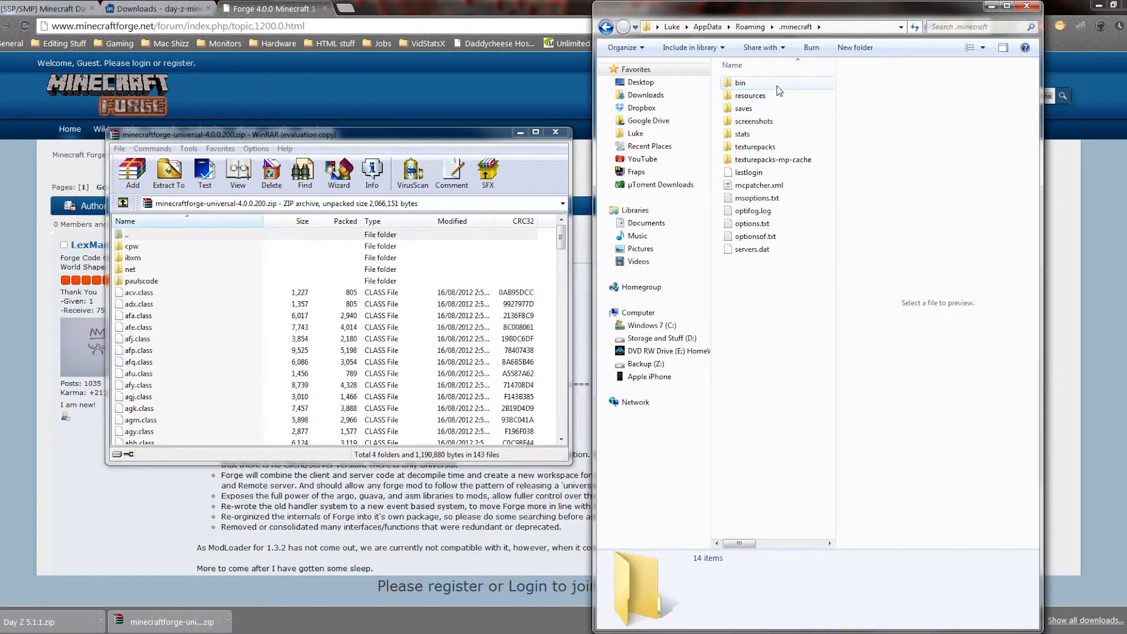
{"action": "left_click", "coordinate": [741, 82]}
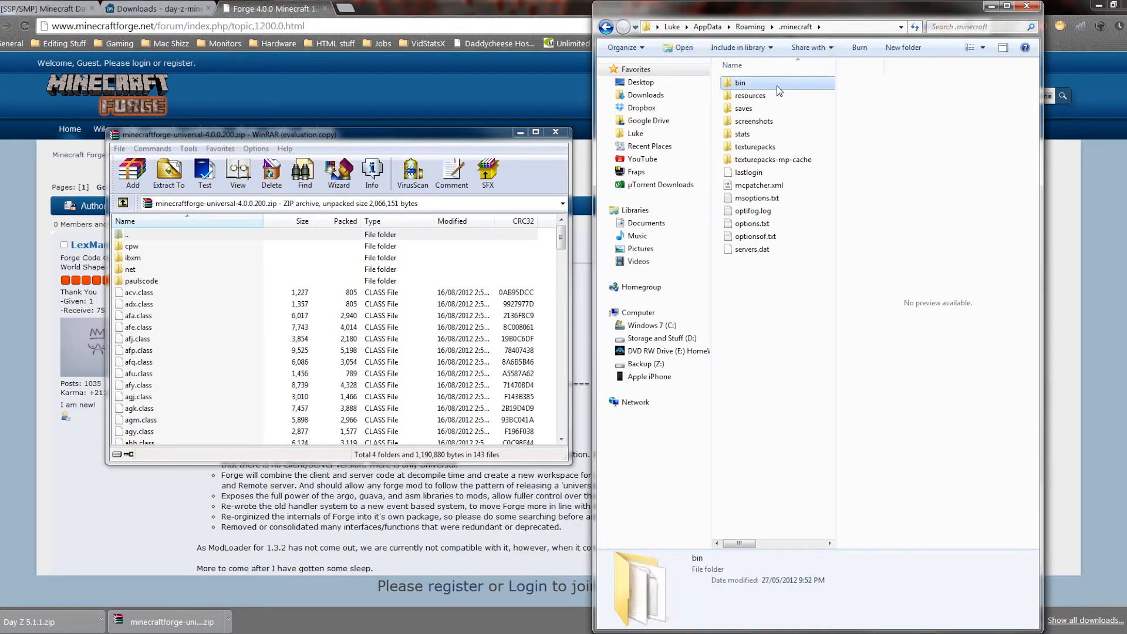
{"action": "double_click", "coordinate": [741, 82]}
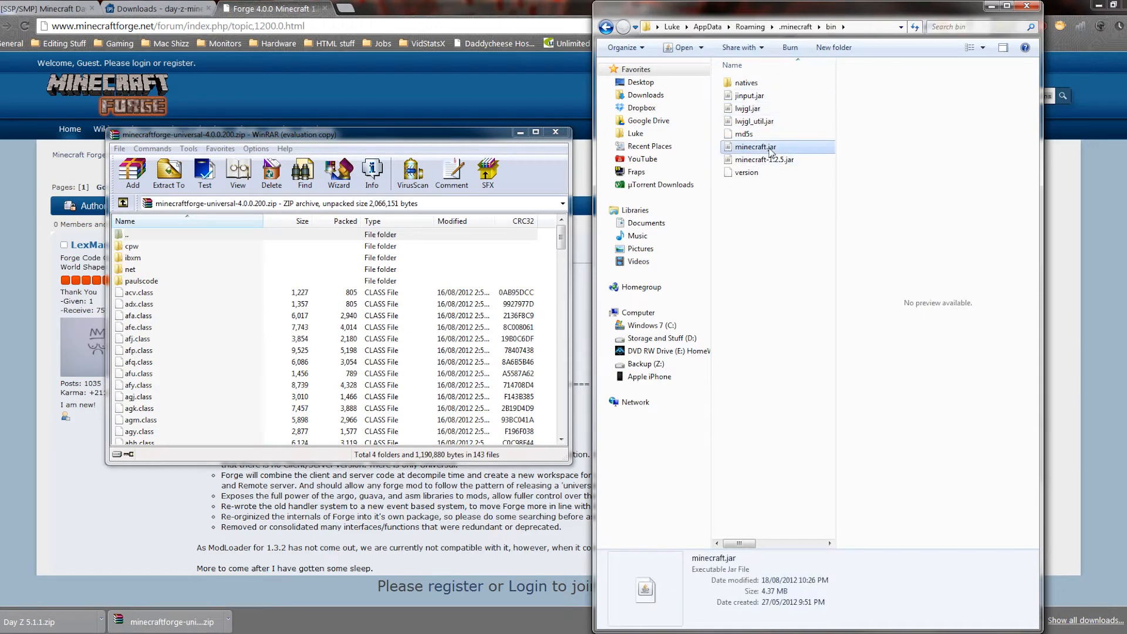
Step: Open minecraft.jar in WinRAR and request deletion of its META-INF folder
{"action": "right_click", "coordinate": [755, 147]}
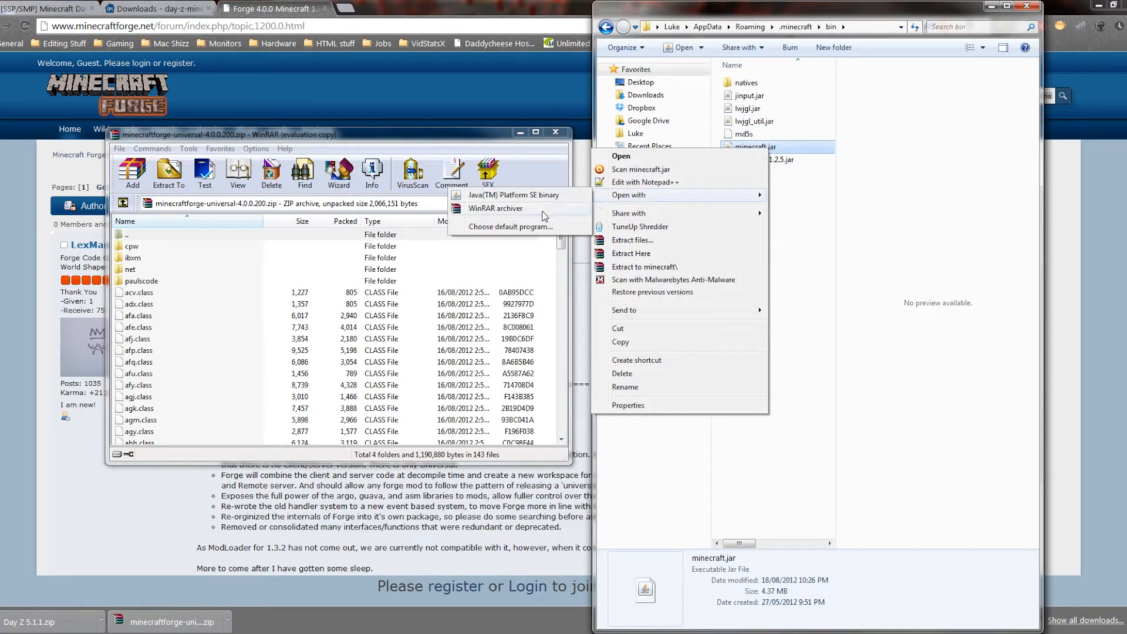
{"action": "left_click", "coordinate": [496, 209]}
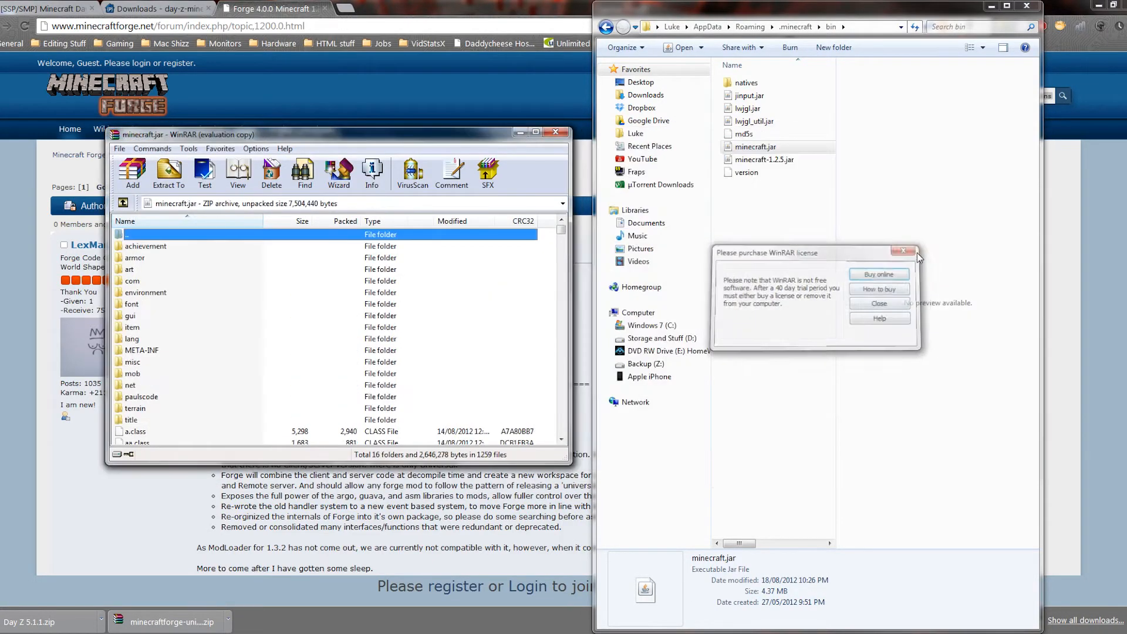
{"action": "left_click", "coordinate": [904, 253]}
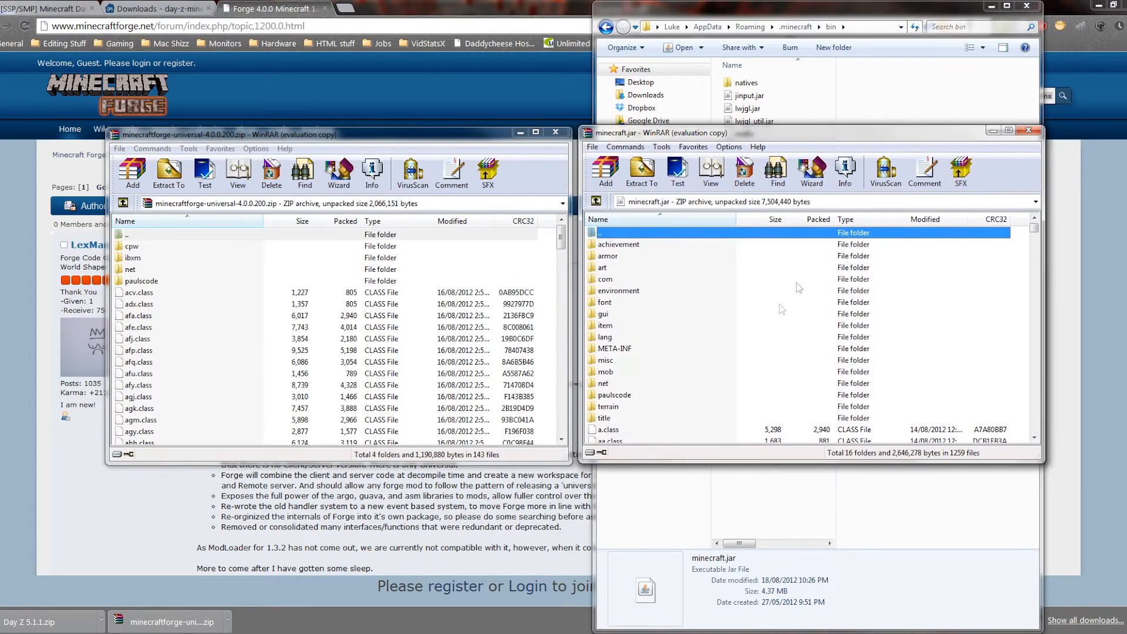
{"action": "left_click", "coordinate": [614, 348]}
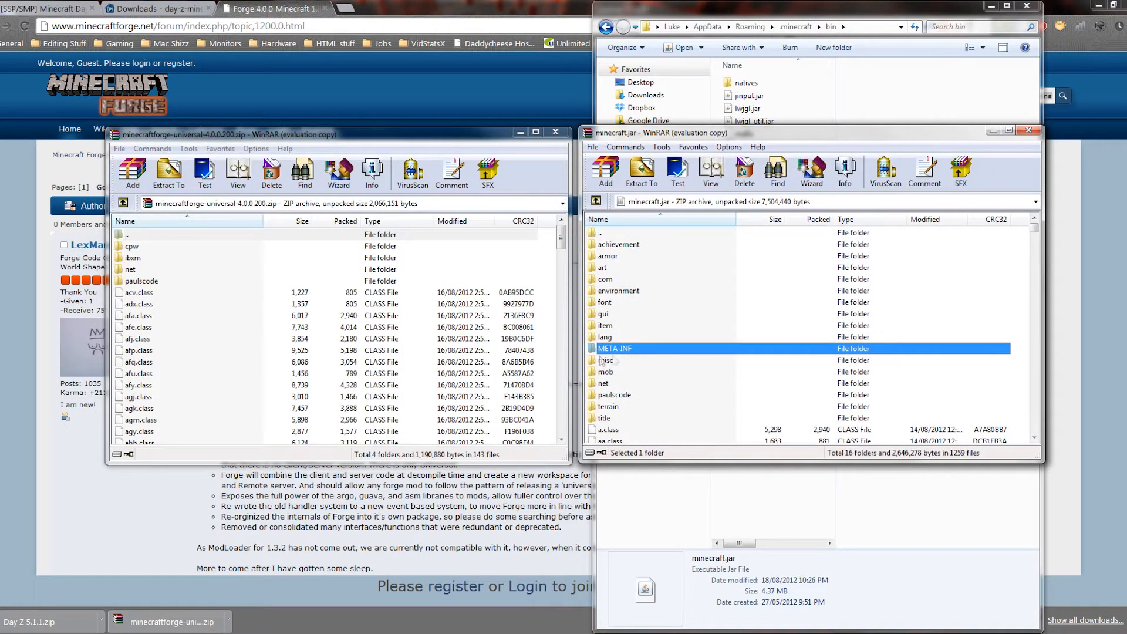
{"action": "left_click", "coordinate": [743, 172]}
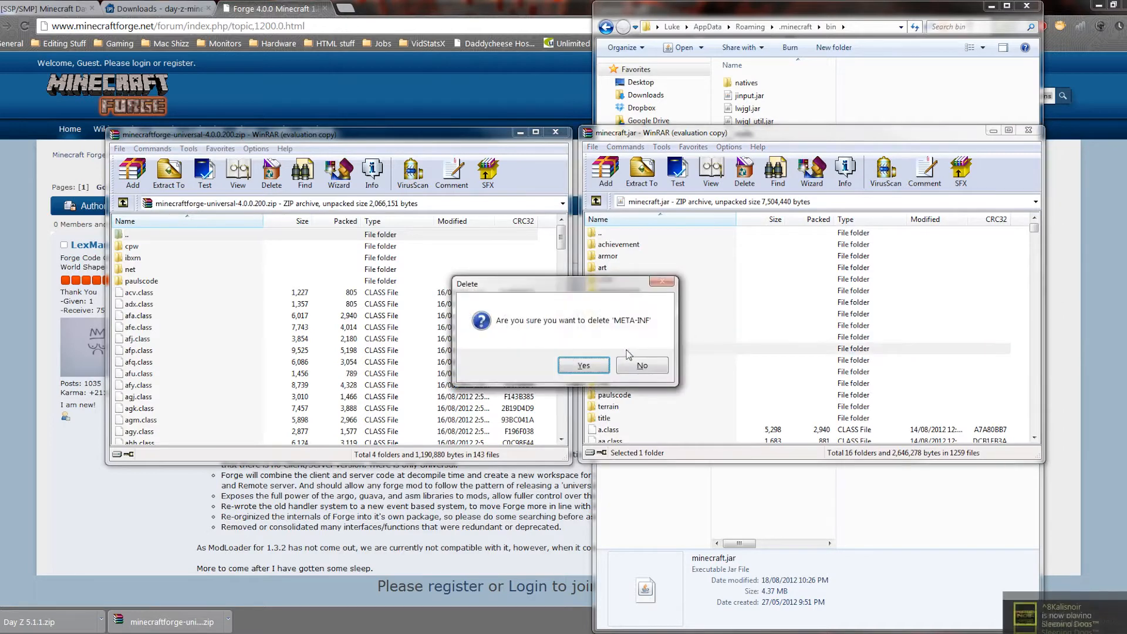
Step: Confirm deleting META-INF, then add all Forge universal files into minecraft.jar
{"action": "left_click", "coordinate": [583, 365]}
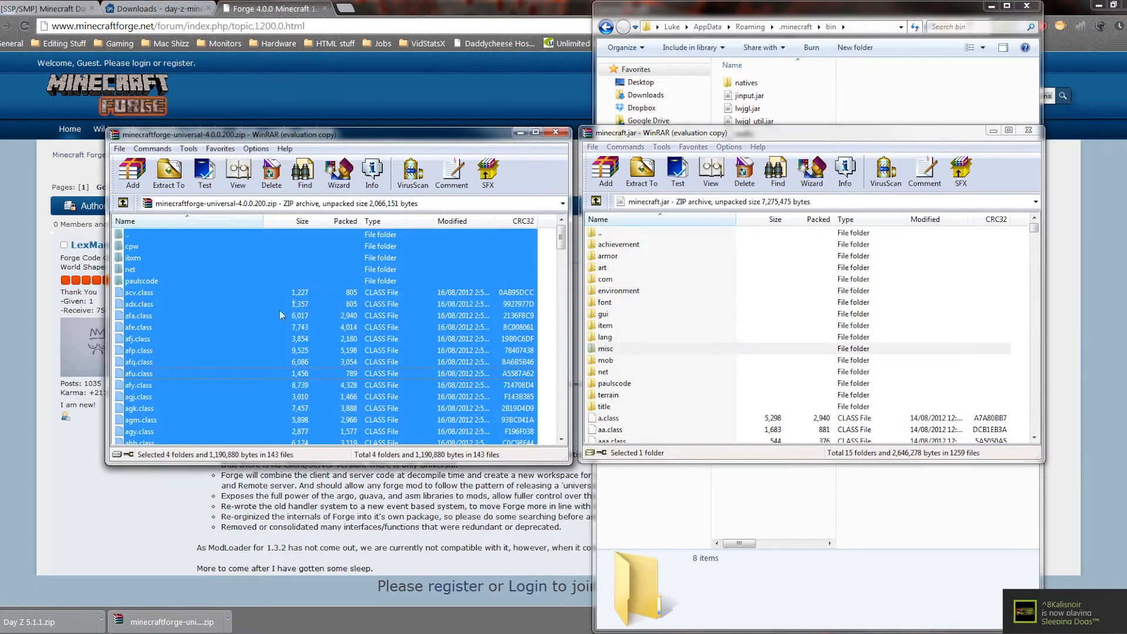
{"action": "mouse_move", "coordinate": [236, 332]}
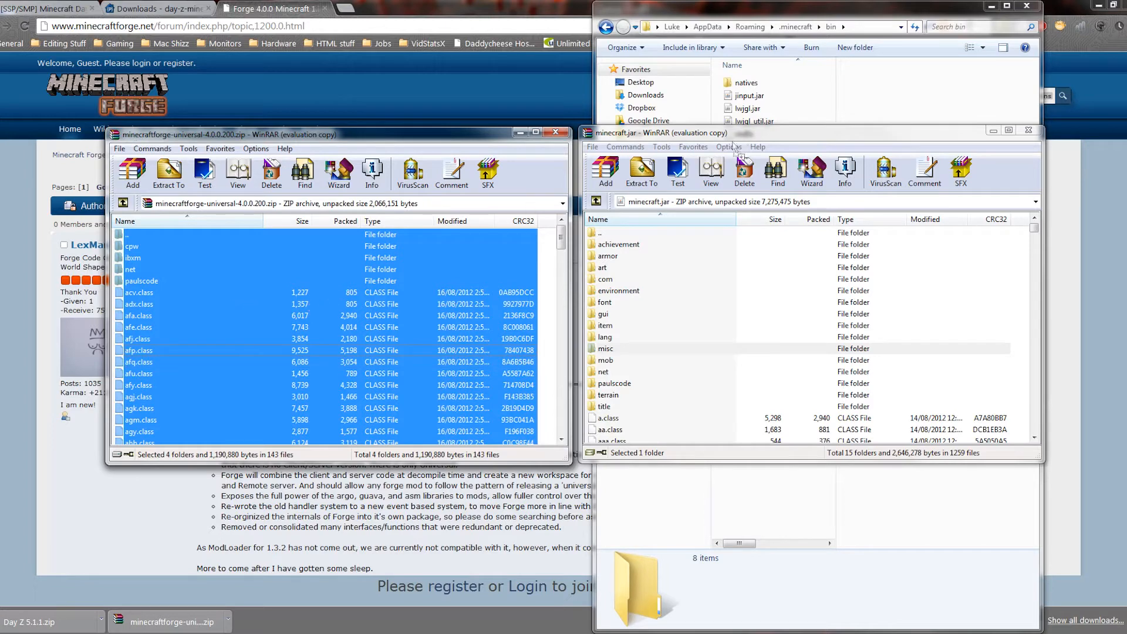
{"action": "left_click", "coordinate": [604, 173]}
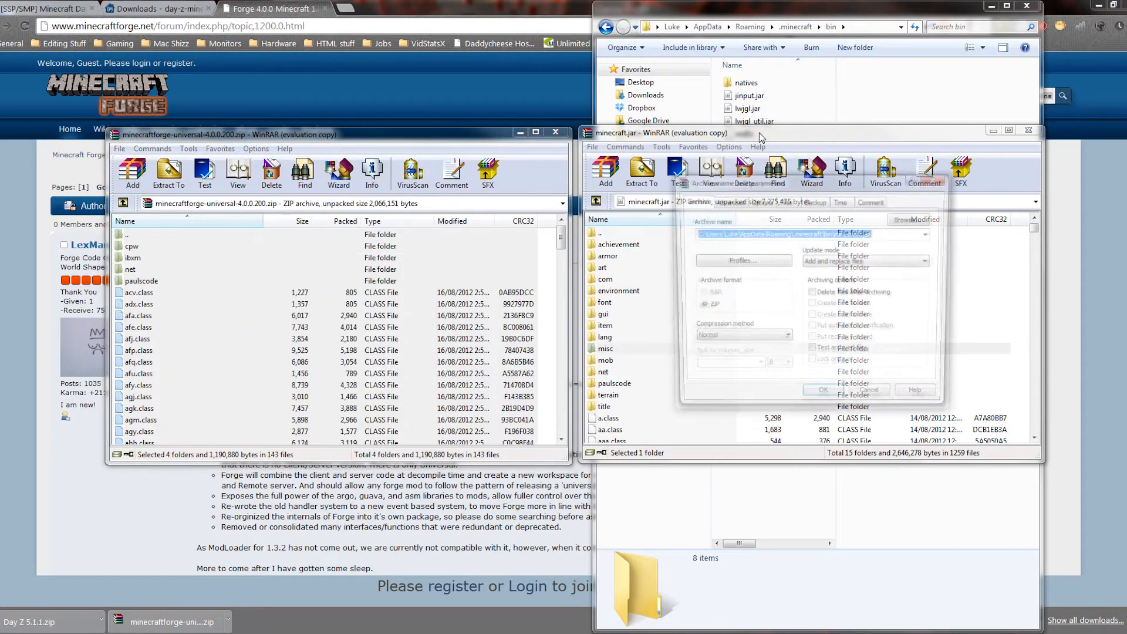
{"action": "left_click", "coordinate": [823, 390]}
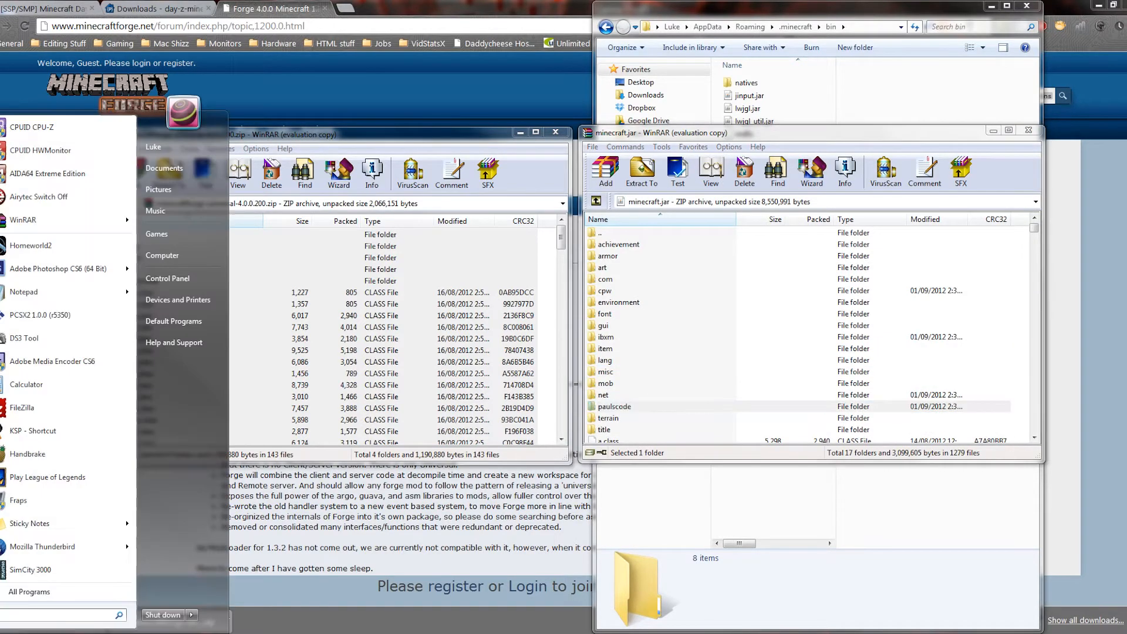
{"action": "type", "text": "minecraft"}
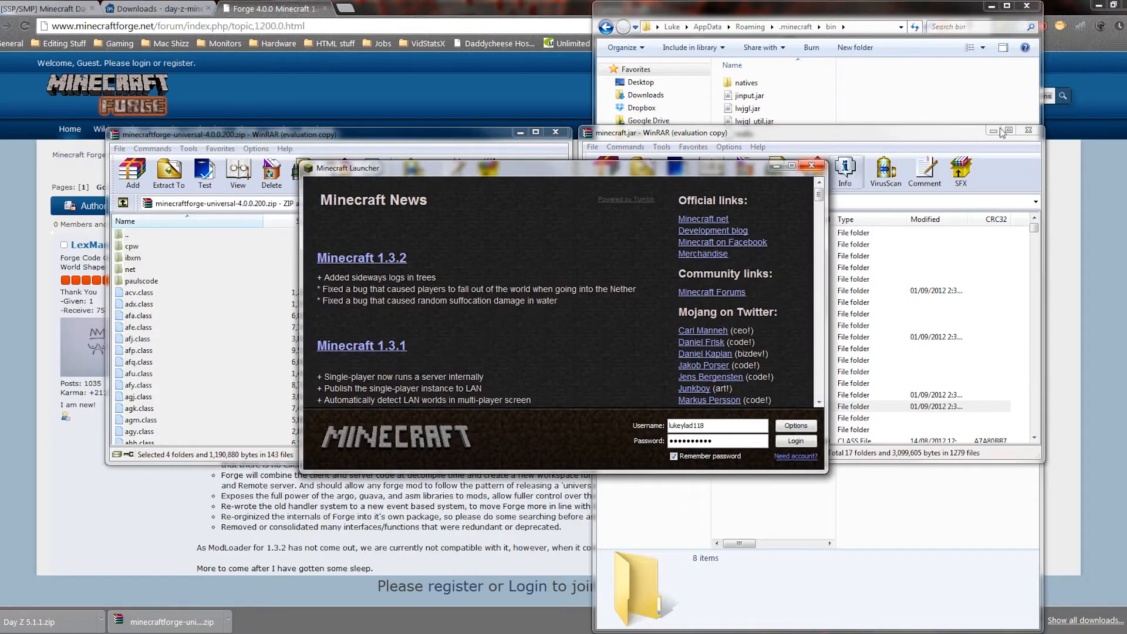
{"action": "left_click", "coordinate": [795, 440]}
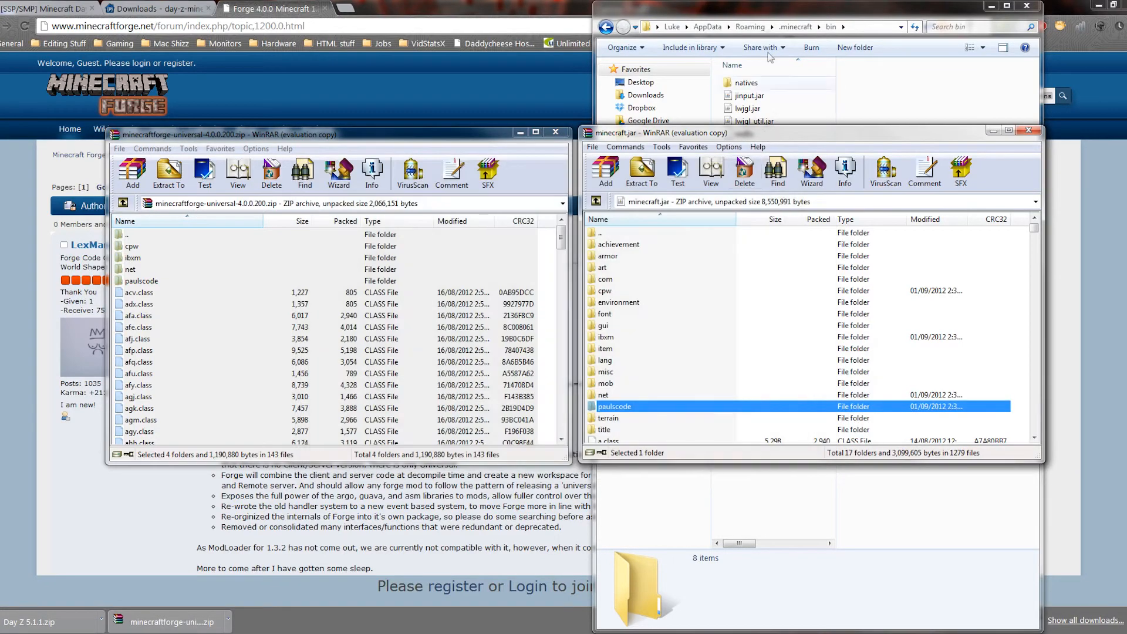
Step: Move Explorer up to .minecraft with coremods, then close the minecraft.jar archive window
{"action": "left_click", "coordinate": [794, 27]}
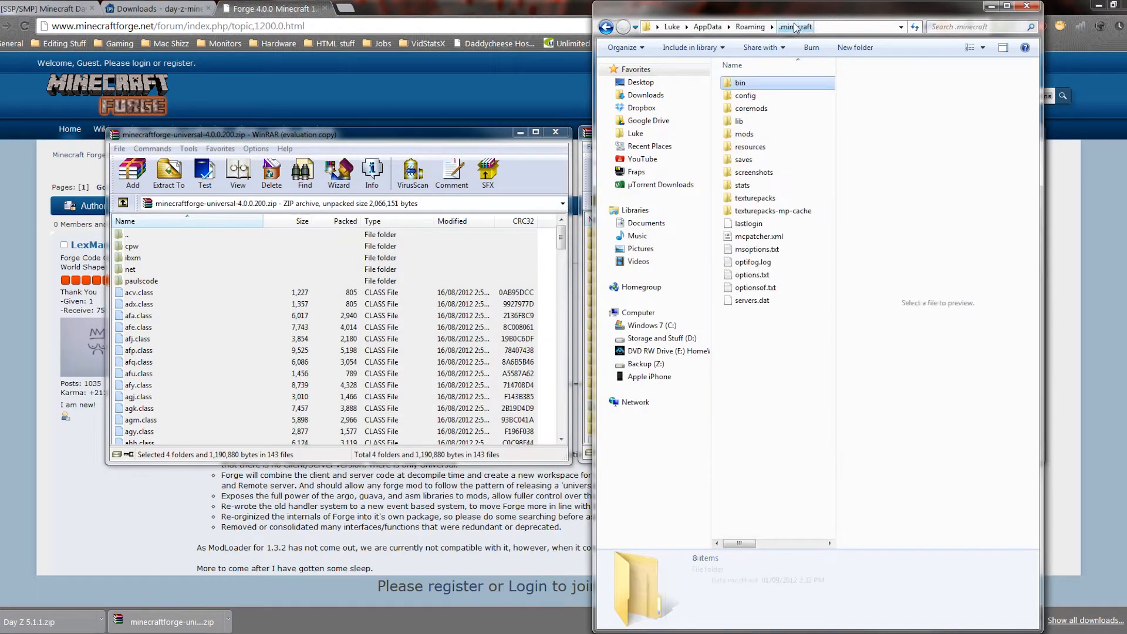
{"action": "left_click", "coordinate": [751, 108]}
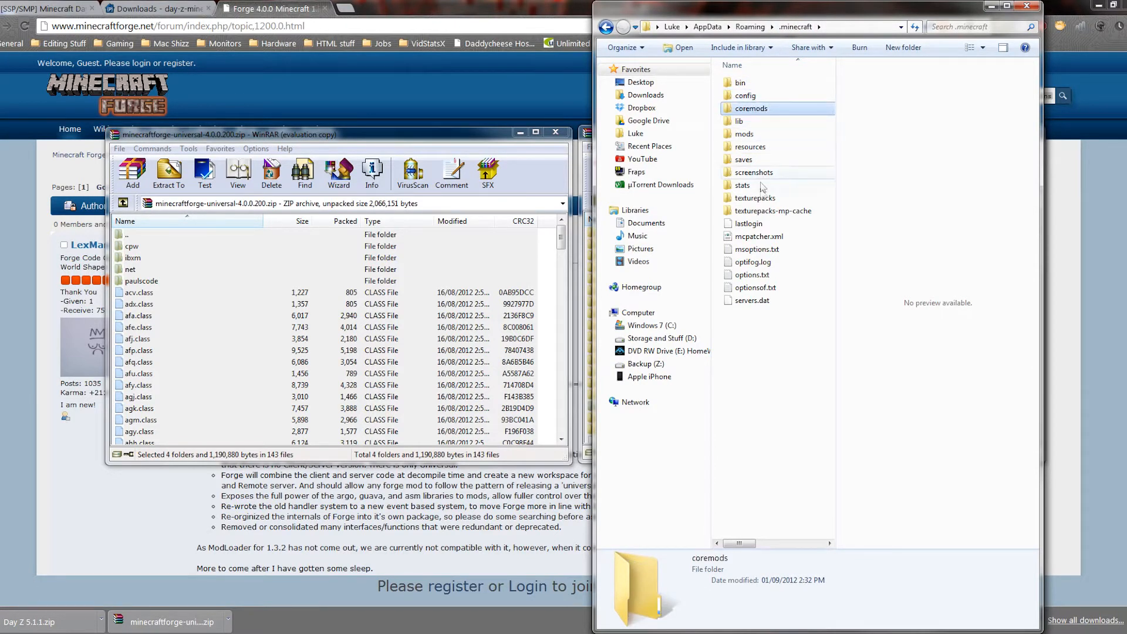
{"action": "left_click", "coordinate": [774, 210]}
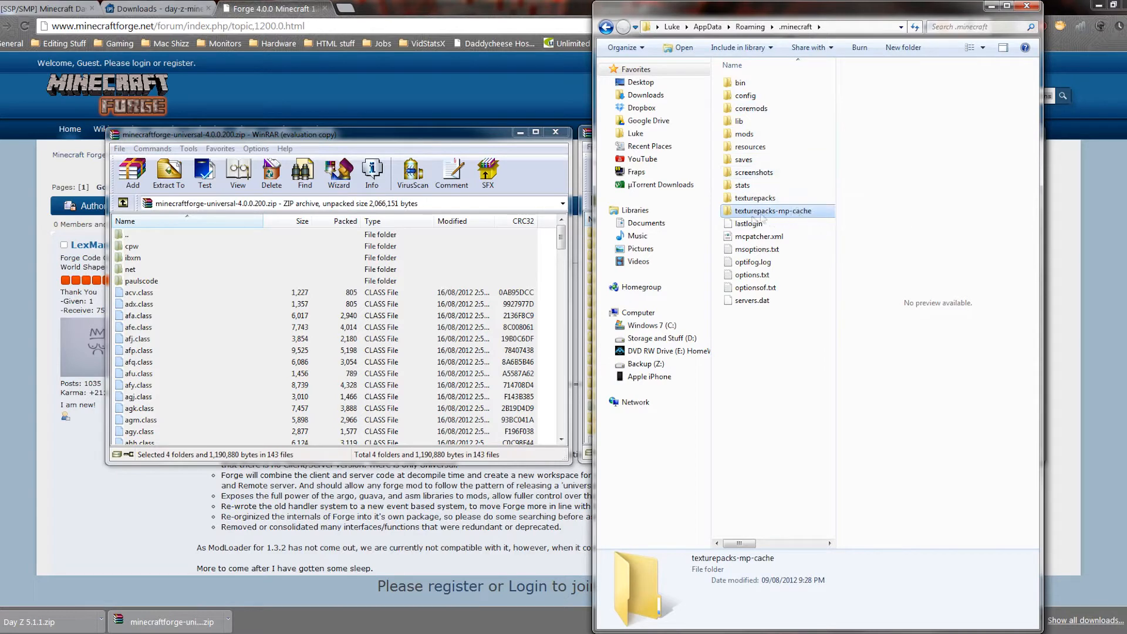
{"action": "mouse_move", "coordinate": [840, 158]}
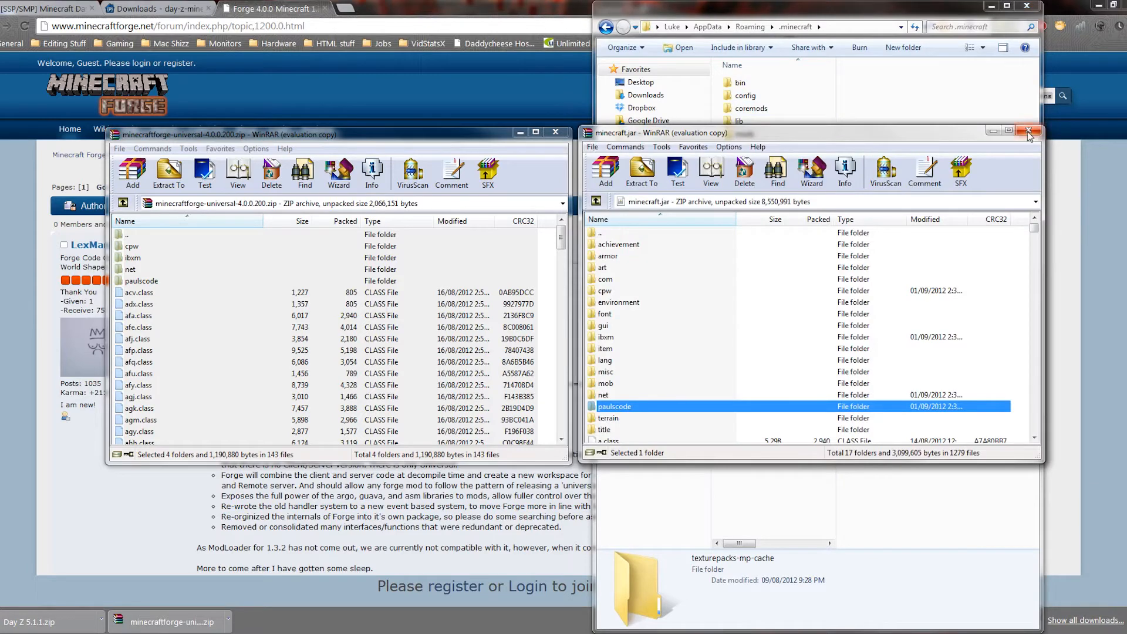
{"action": "left_click", "coordinate": [1028, 133]}
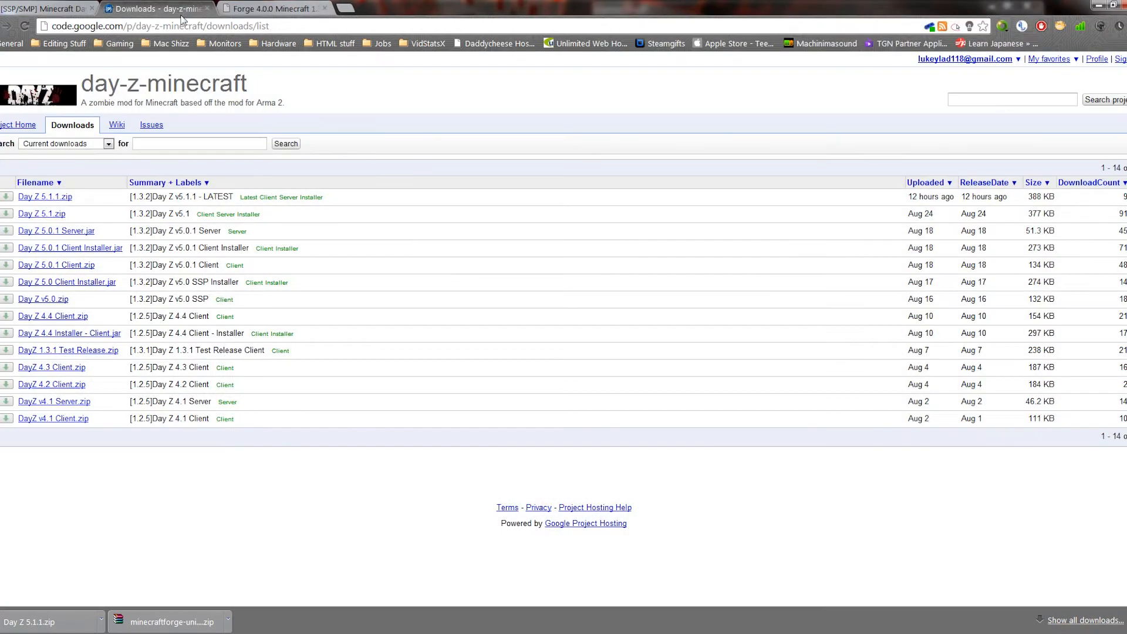
{"action": "mouse_move", "coordinate": [319, 130]}
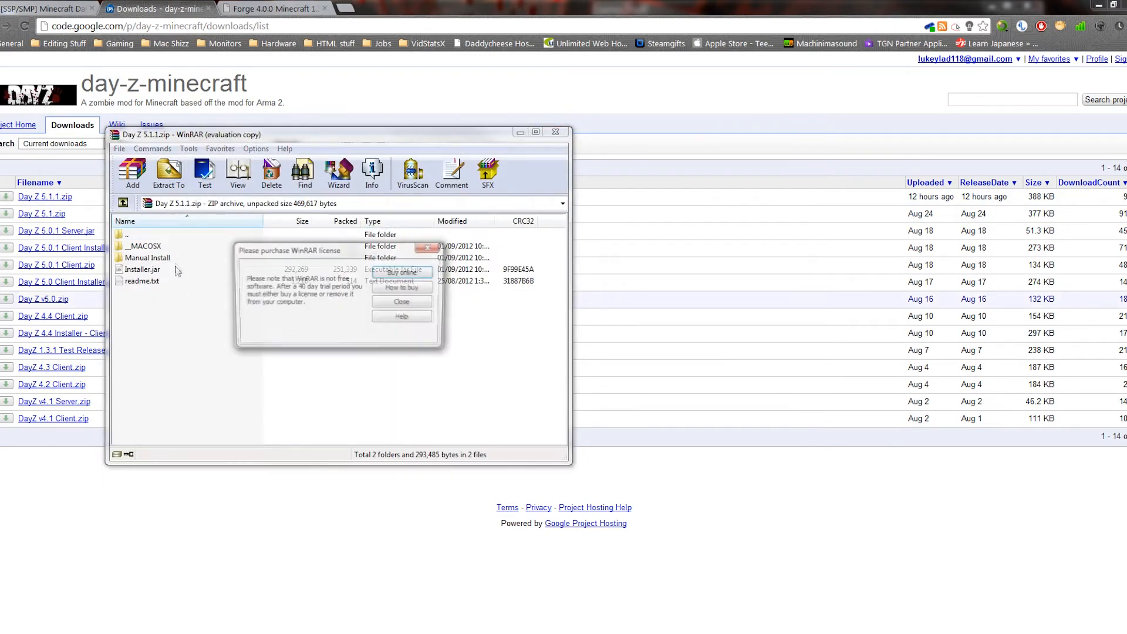
Step: In the Day Z 5.1.1 zip, select Manual Install and Installer.jar and bring back Explorer
{"action": "left_click", "coordinate": [402, 302]}
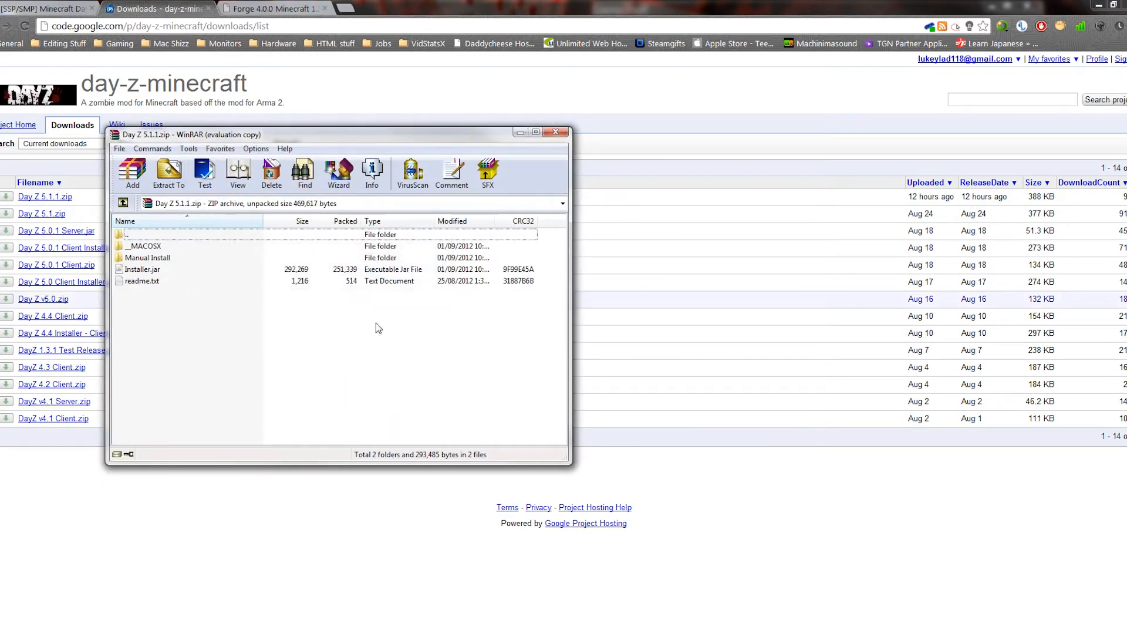
{"action": "left_click", "coordinate": [148, 257]}
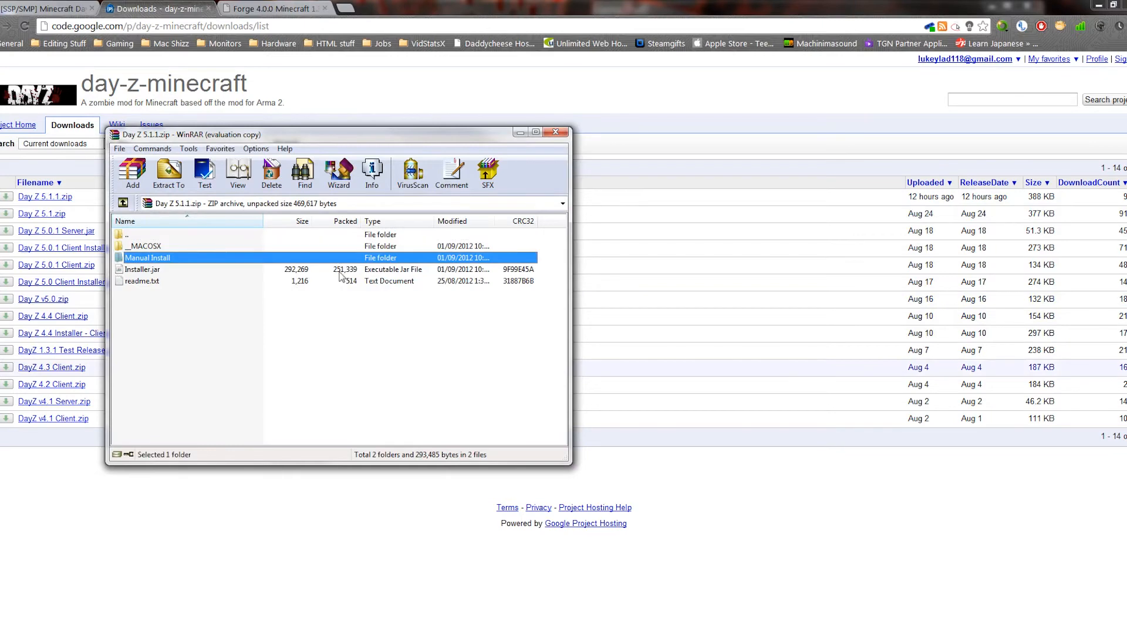
{"action": "left_click", "coordinate": [142, 269]}
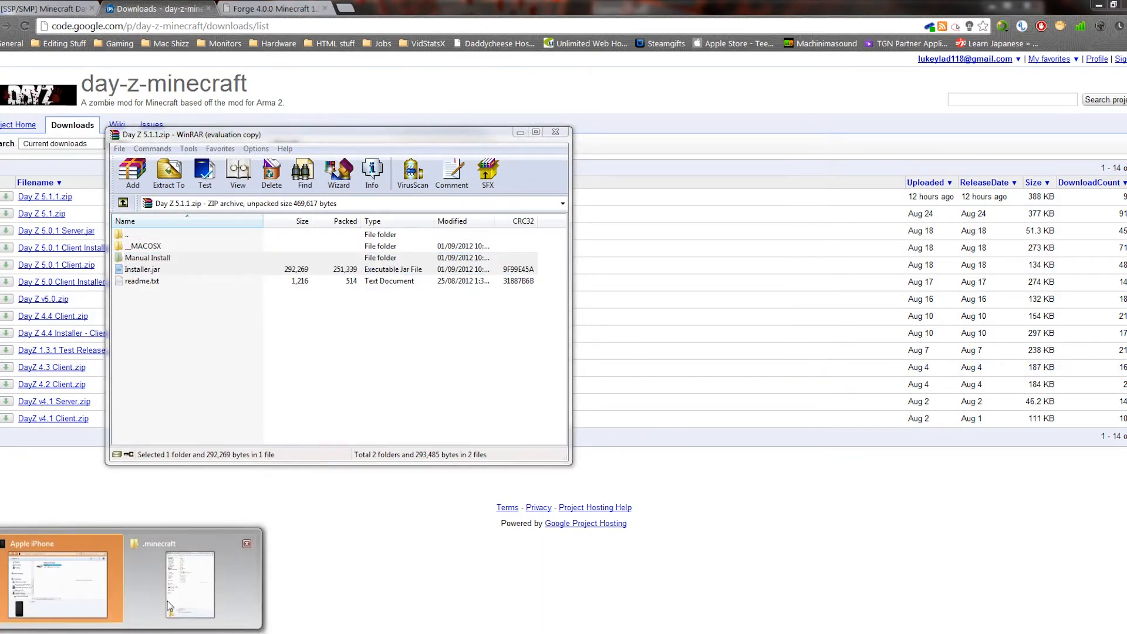
{"action": "left_click", "coordinate": [190, 582]}
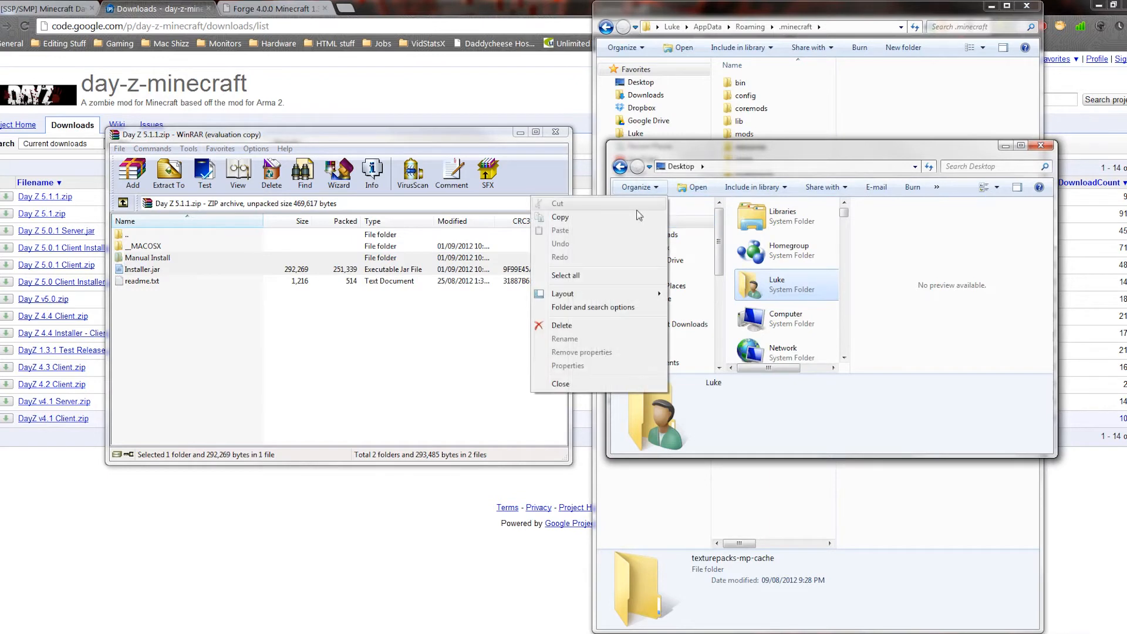
Step: Create a DayZ folder on the Desktop and copy Manual Install and Installer.jar into it
{"action": "left_click", "coordinate": [785, 317]}
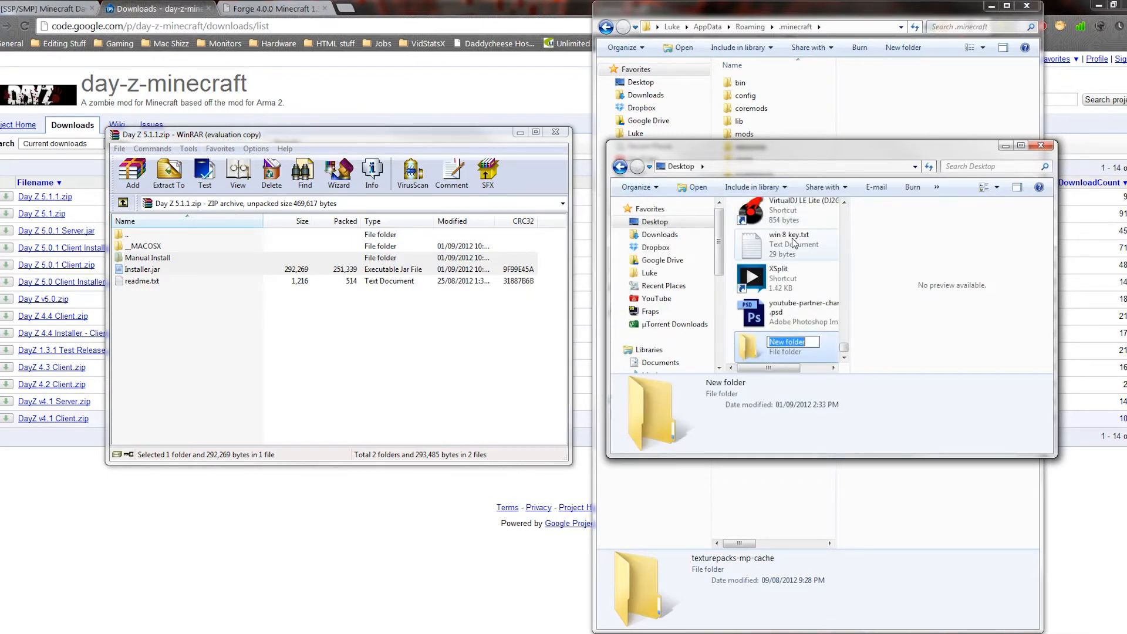
{"action": "type", "text": "Day"}
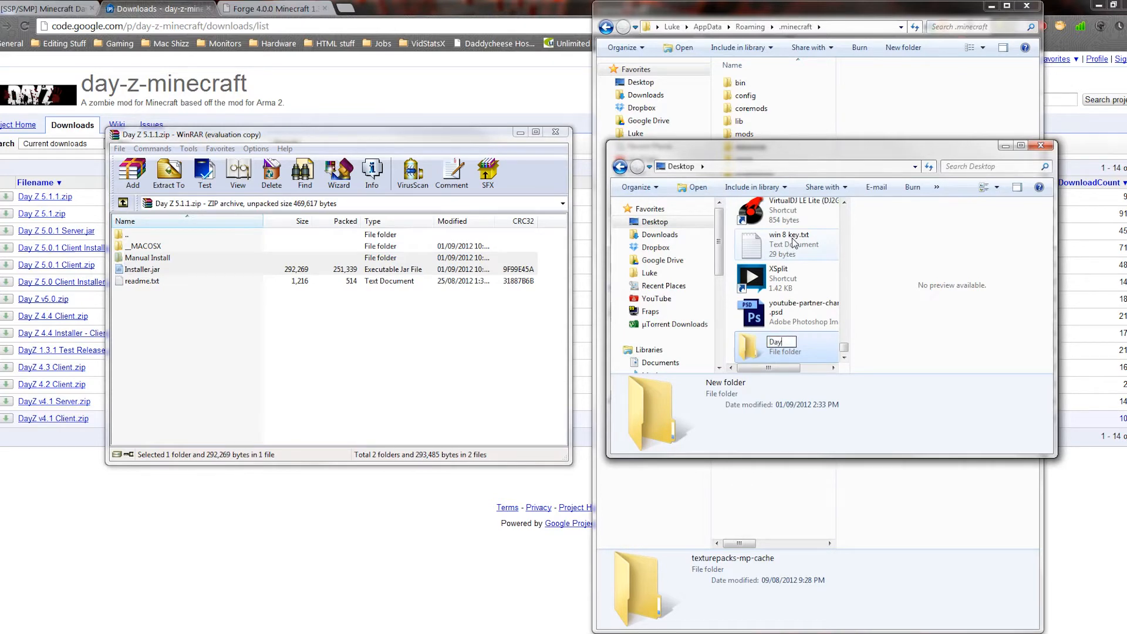
{"action": "double_click", "coordinate": [751, 345]}
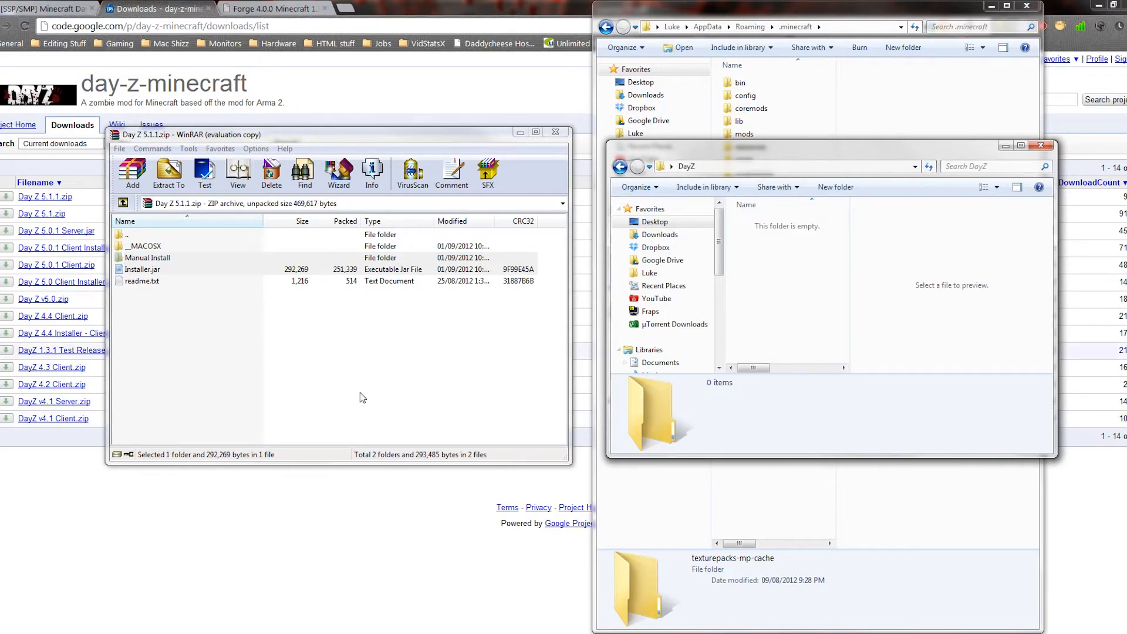
{"action": "left_click", "coordinate": [148, 257]}
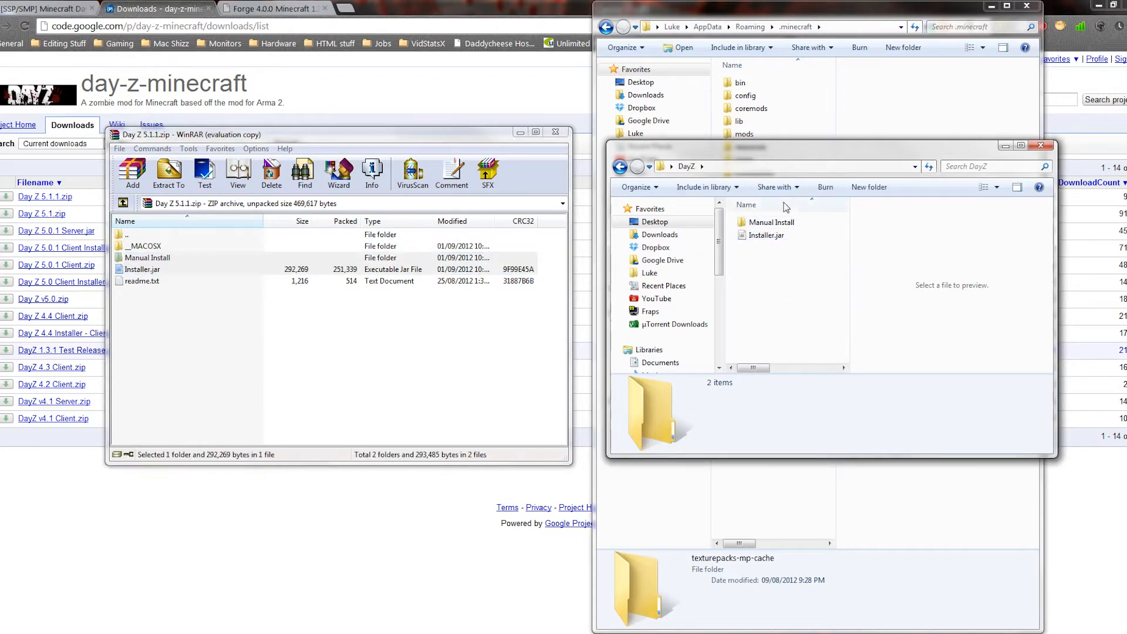
Step: Inspect the Manual Install folder, return to DayZ and select Installer.jar
{"action": "double_click", "coordinate": [776, 222]}
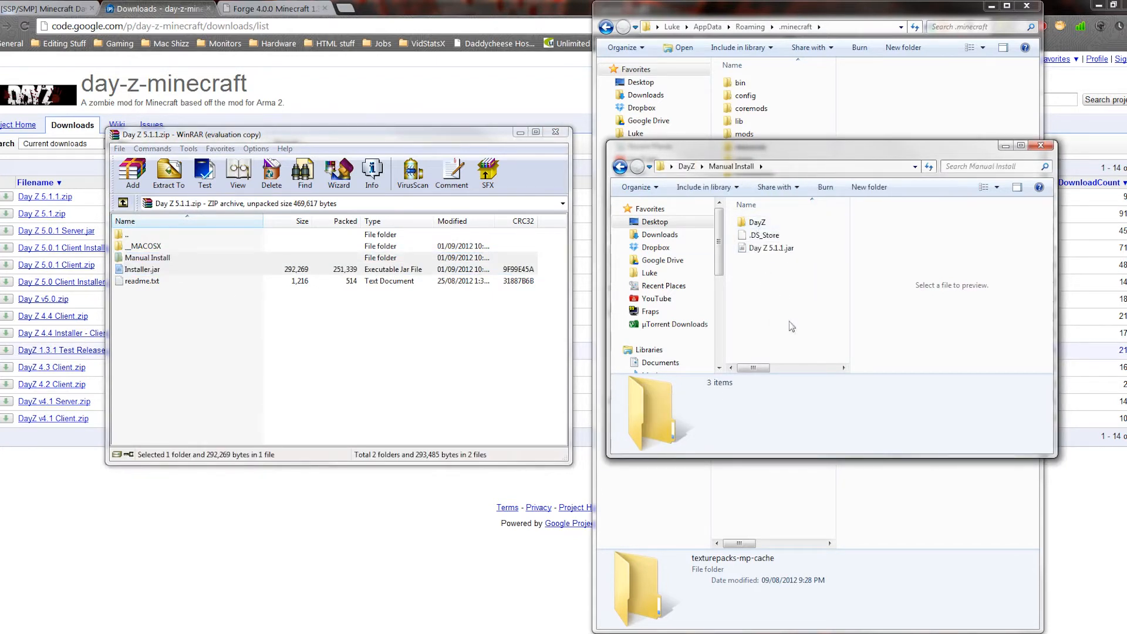
{"action": "left_click", "coordinate": [620, 167]}
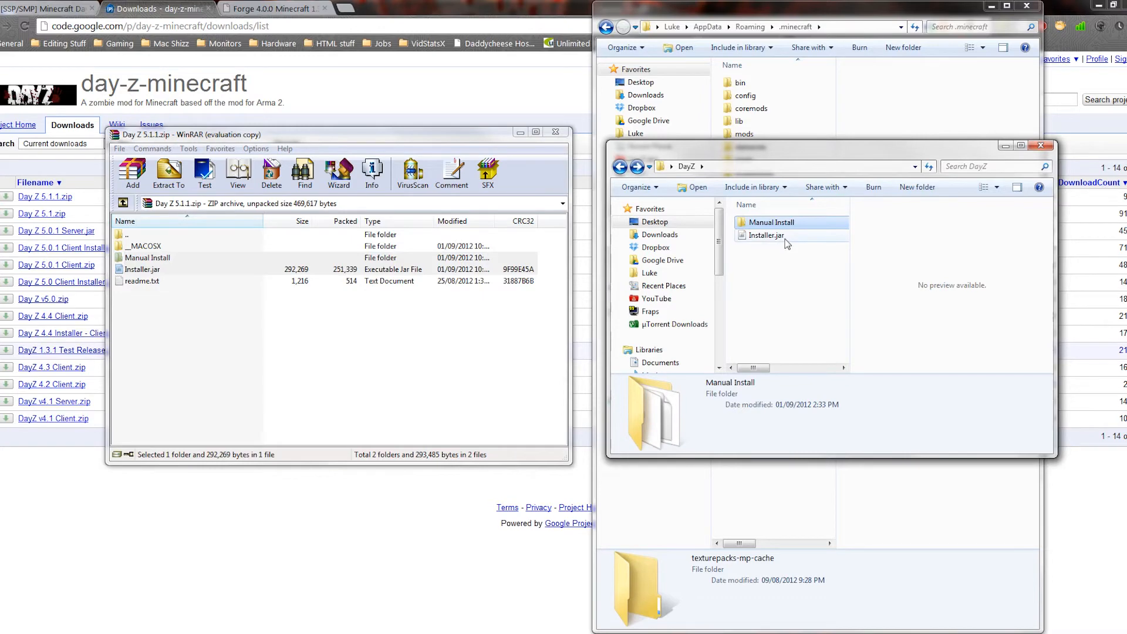
{"action": "left_click", "coordinate": [767, 235]}
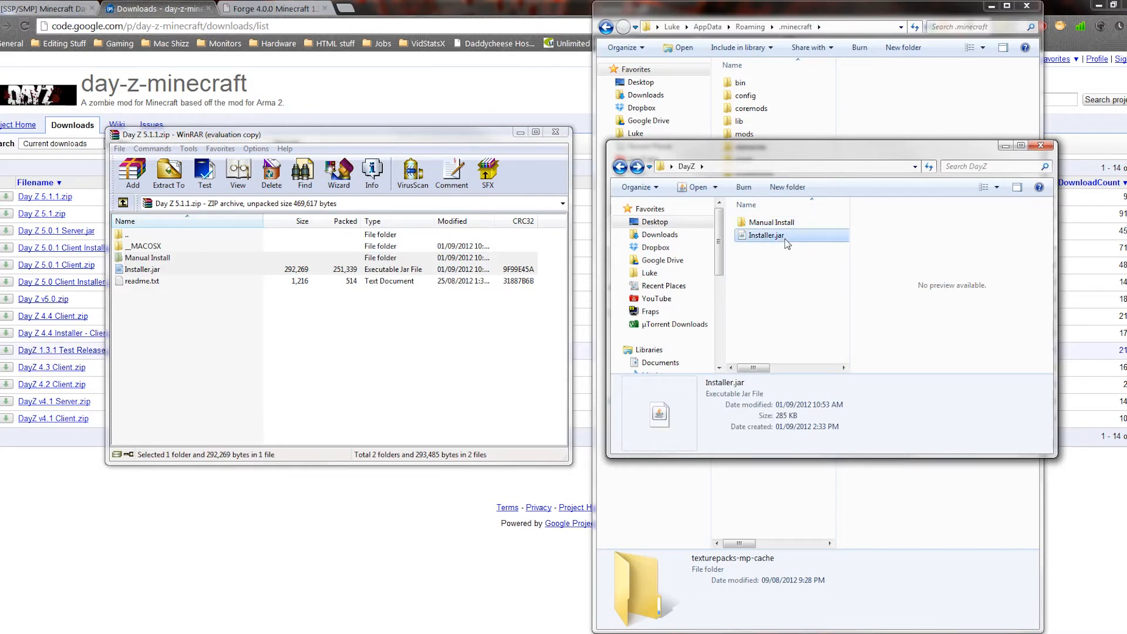
Step: Launch Installer.jar and tick Backup Worlds alongside Backup Minecraft.jar
{"action": "double_click", "coordinate": [764, 234]}
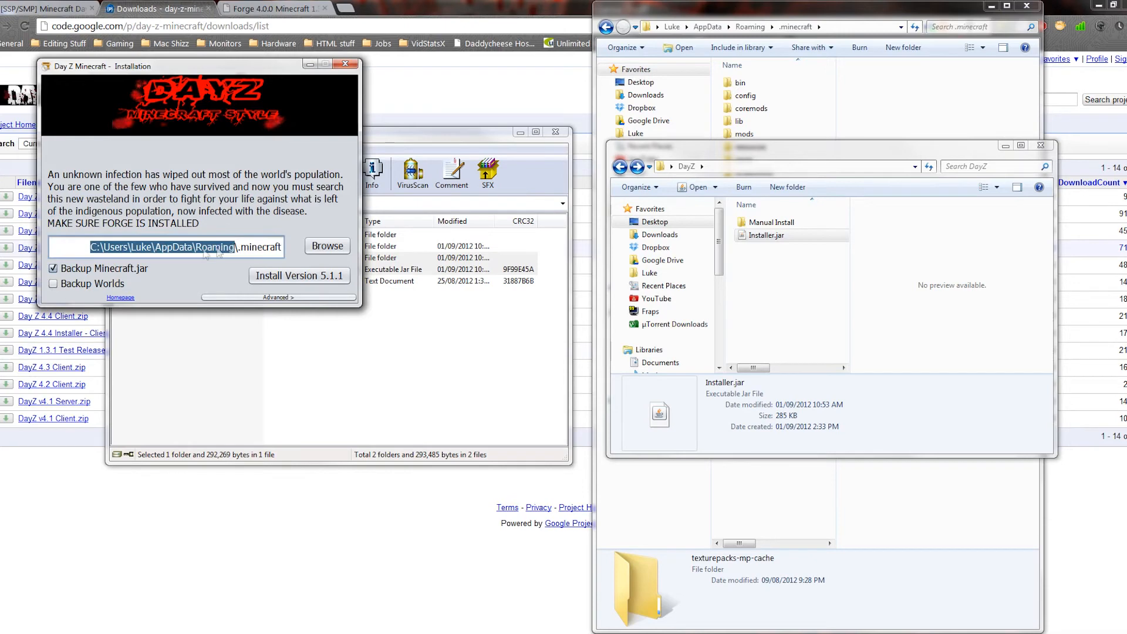
{"action": "left_click", "coordinate": [327, 245]}
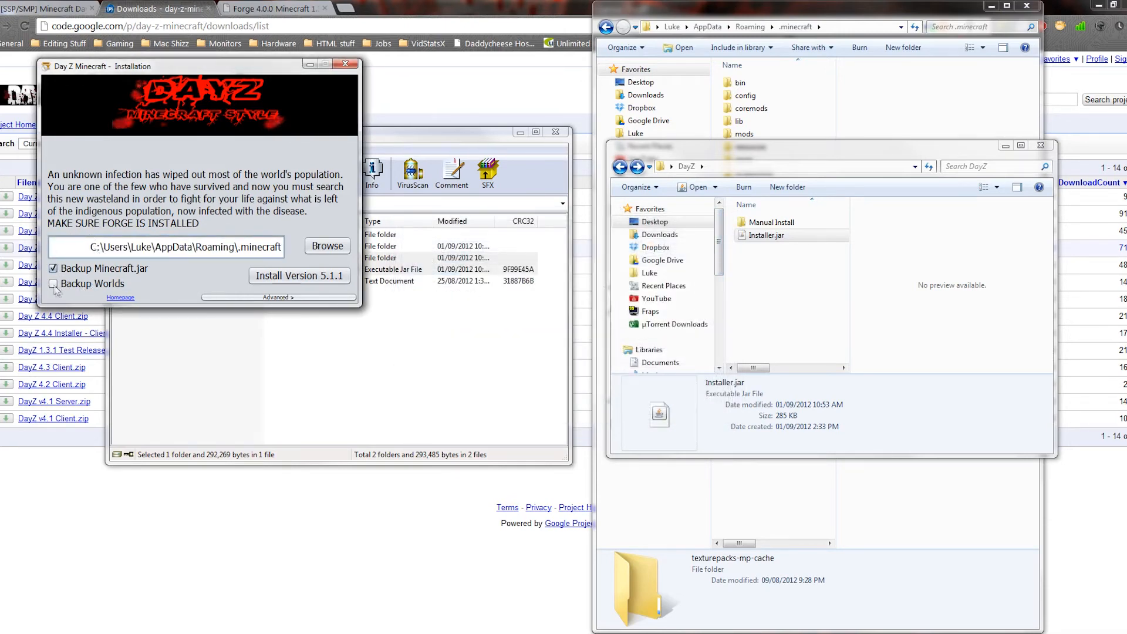
{"action": "left_click", "coordinate": [53, 282]}
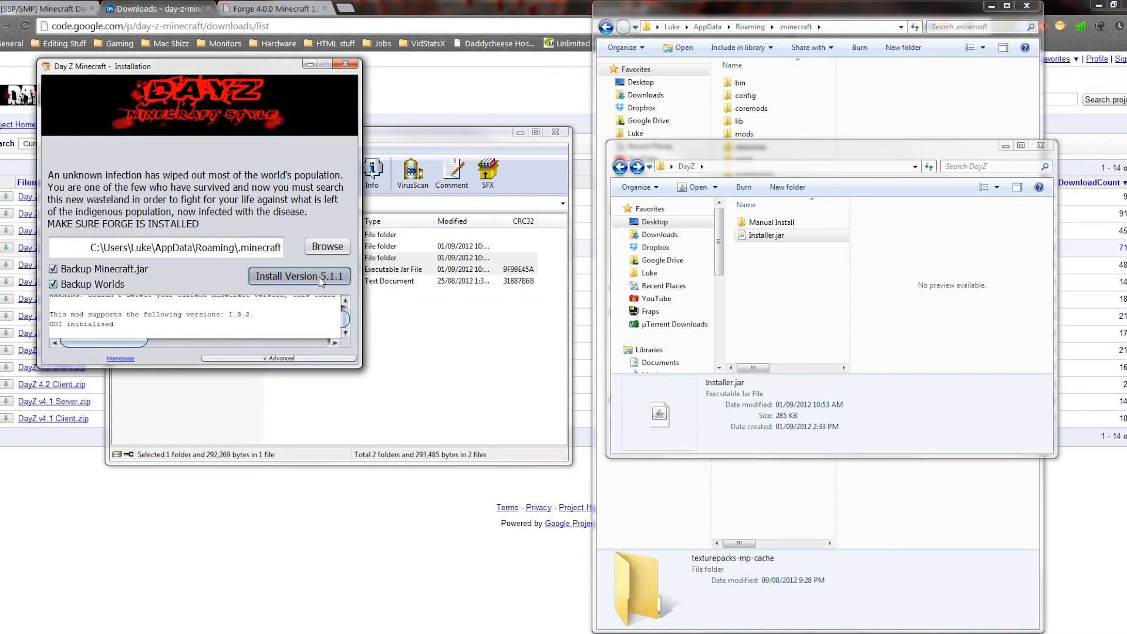
Step: Start installing Day Z 5.1.1, decline continuing undetected, and re-point it at .minecraft\bin
{"action": "left_click", "coordinate": [299, 276]}
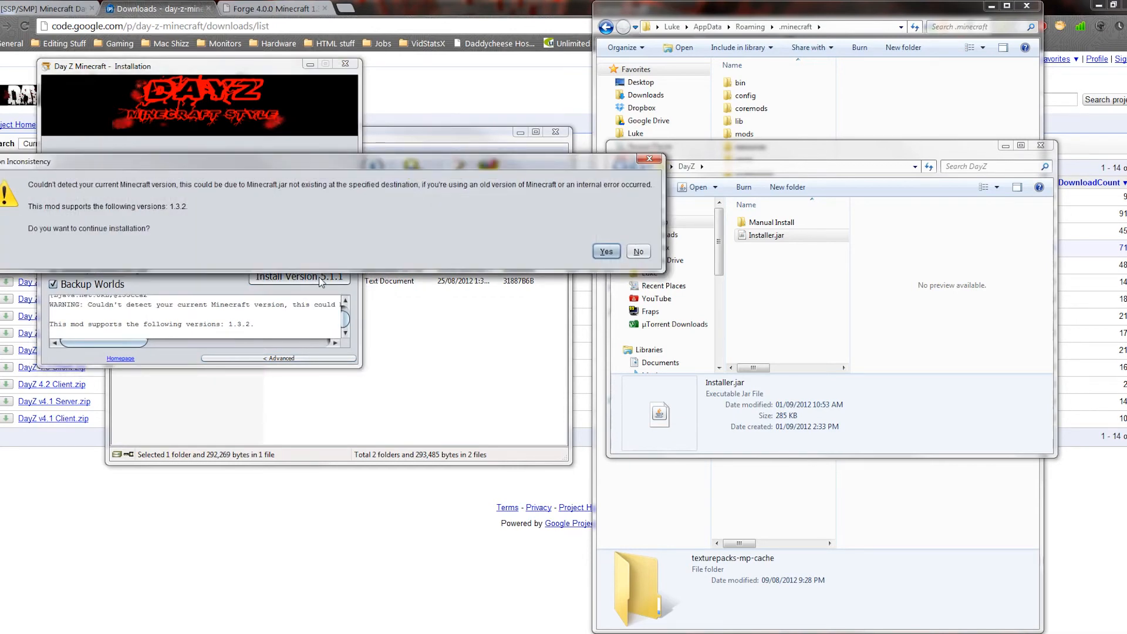
{"action": "mouse_move", "coordinate": [585, 207]}
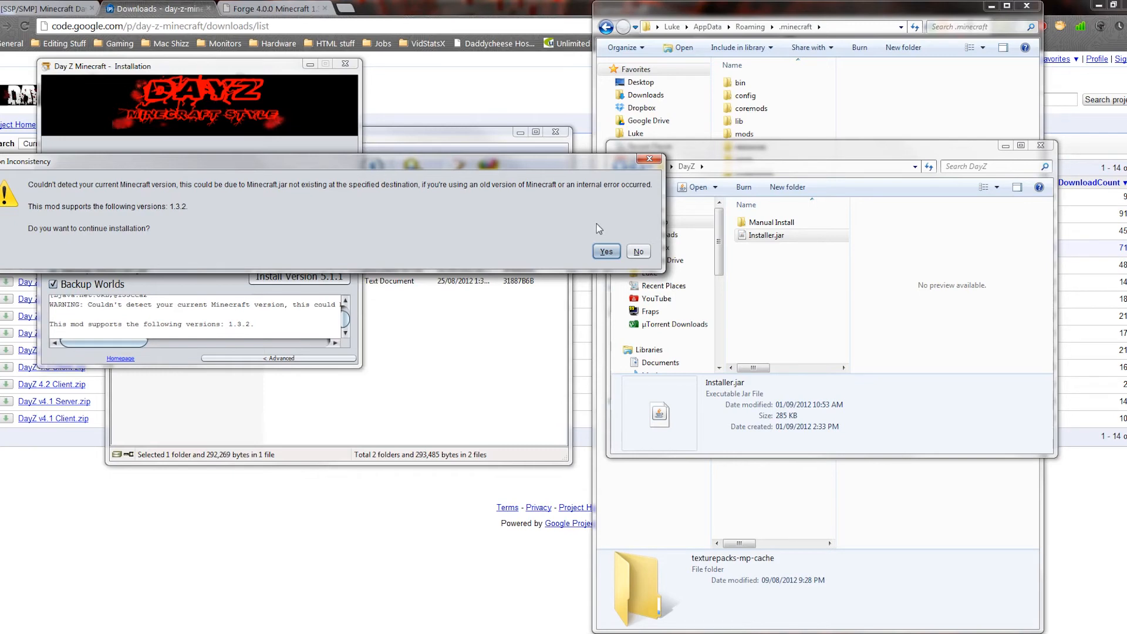
{"action": "left_click", "coordinate": [606, 252]}
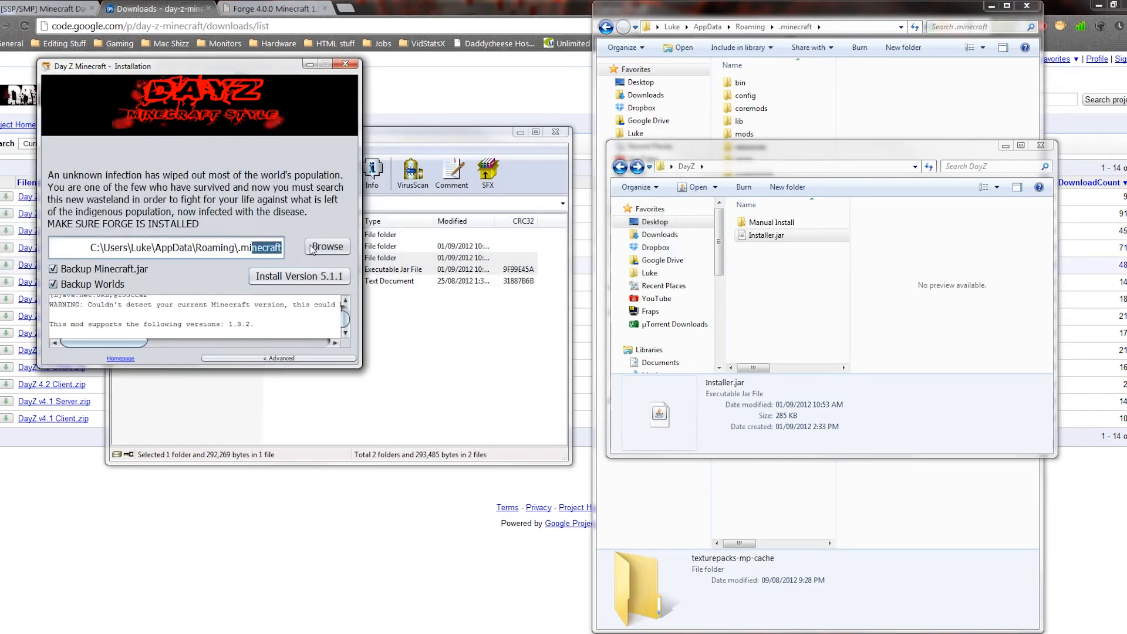
{"action": "left_click", "coordinate": [327, 246]}
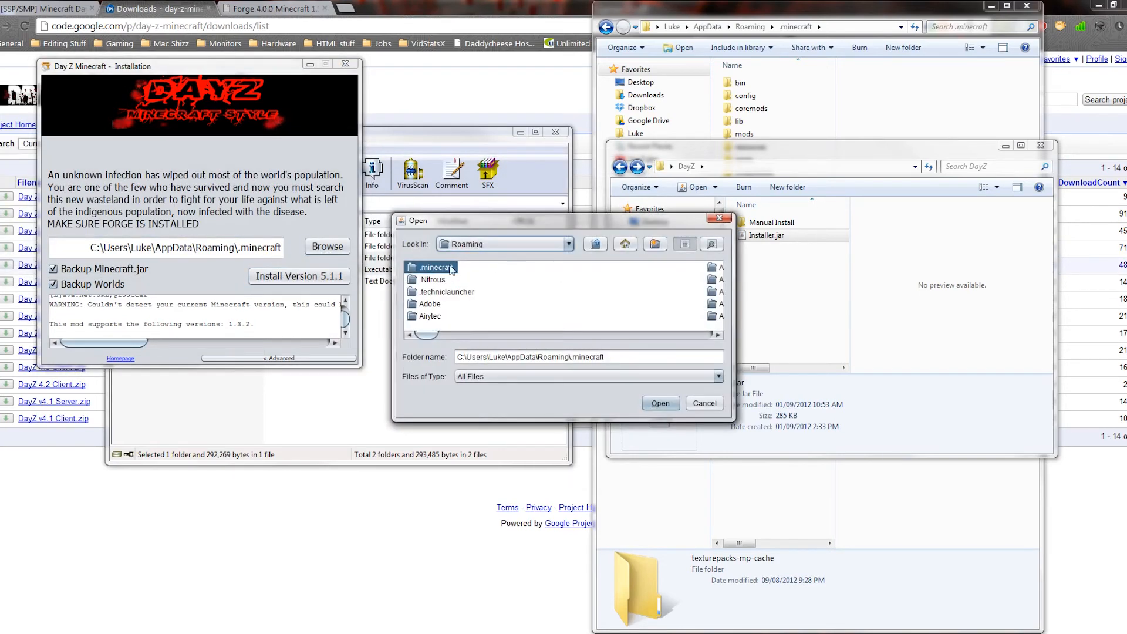
{"action": "double_click", "coordinate": [433, 267]}
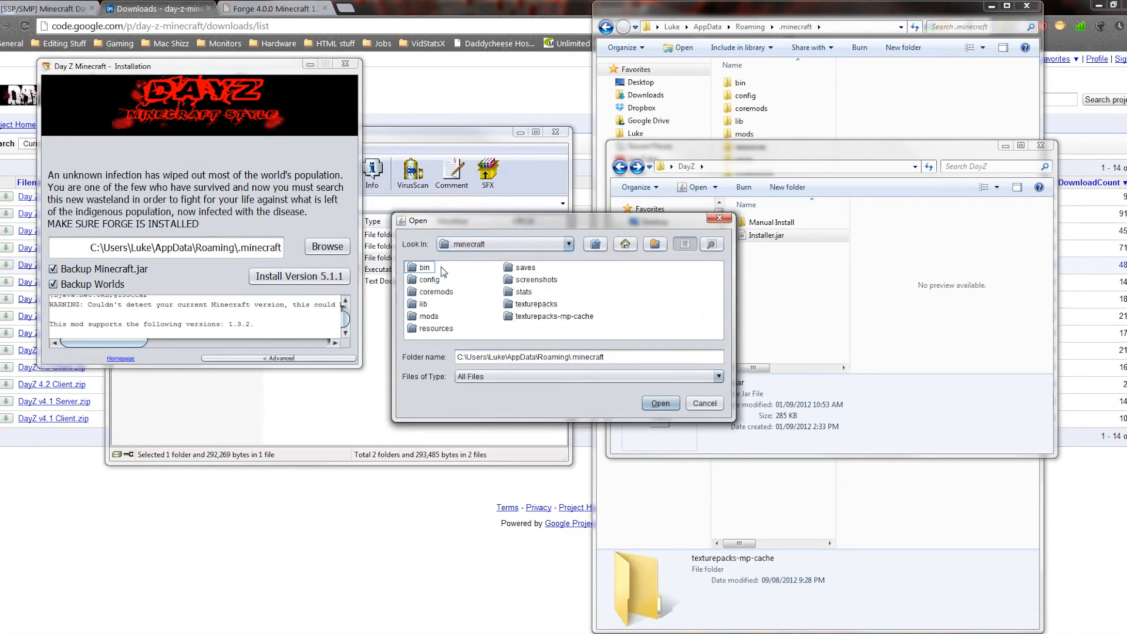
{"action": "double_click", "coordinate": [427, 266]}
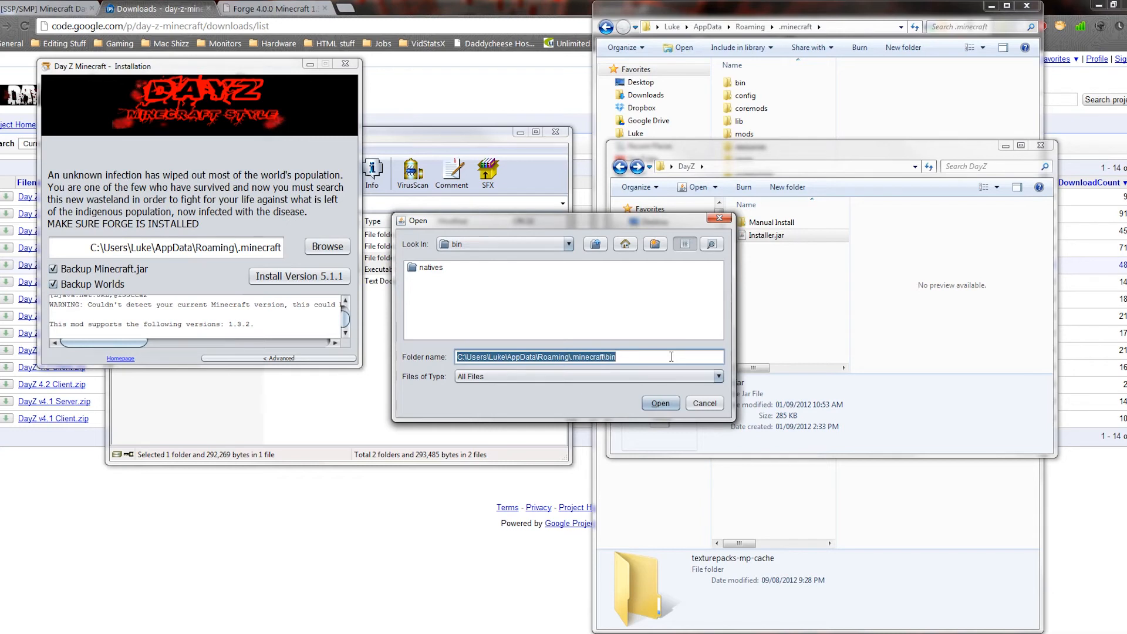
{"action": "double_click", "coordinate": [498, 357]}
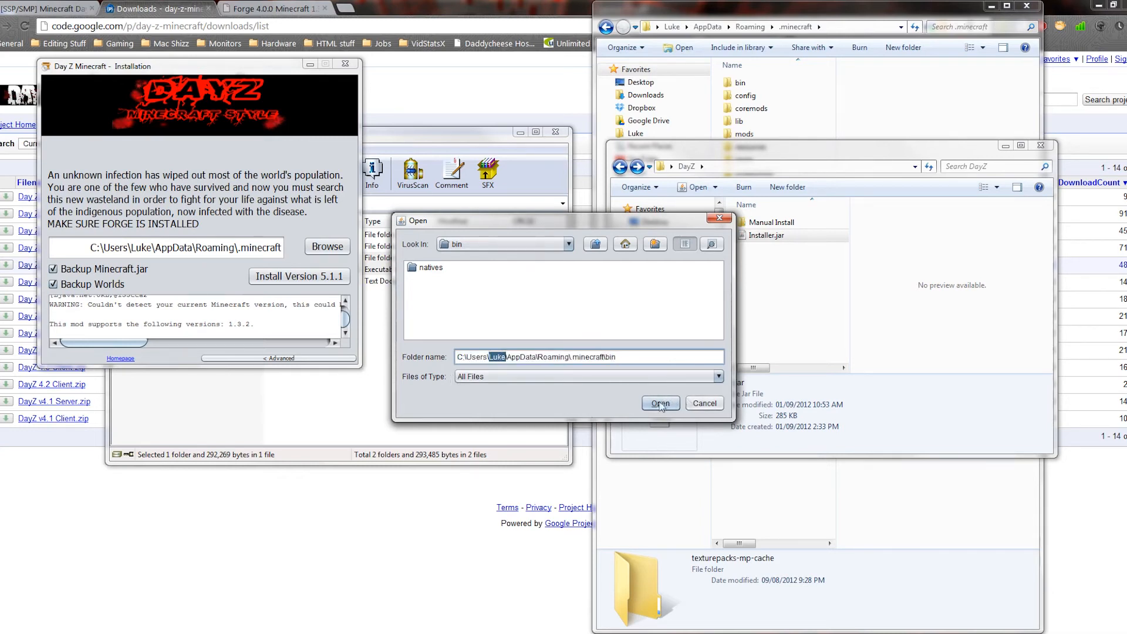
{"action": "left_click", "coordinate": [659, 402]}
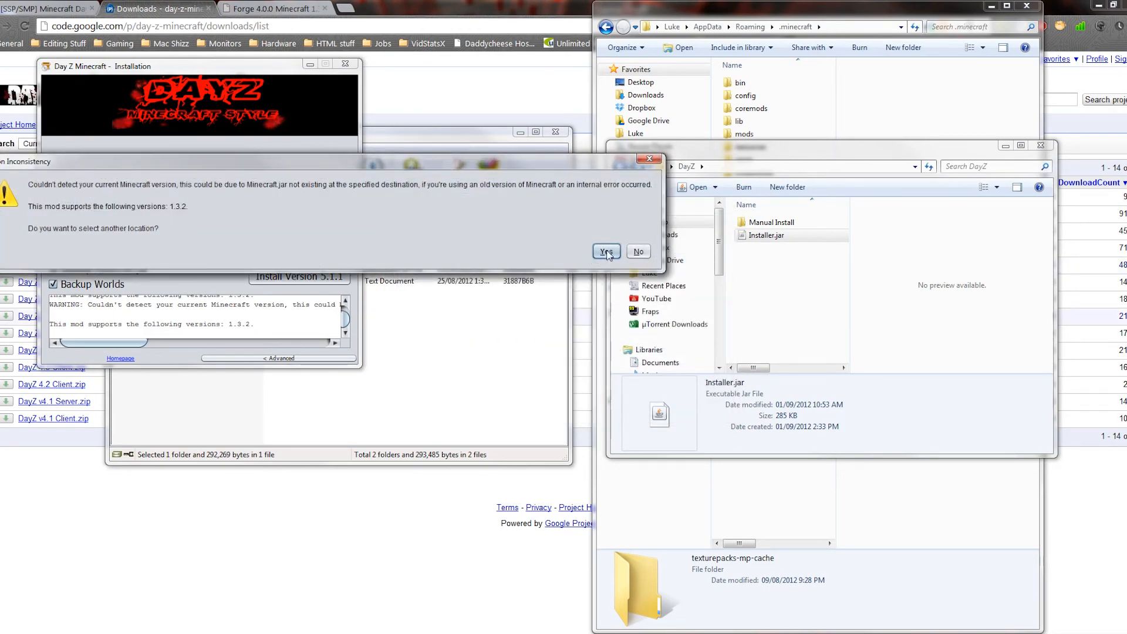
Step: Choose the .minecraft folder as location instead, then decline picking yet another location
{"action": "left_click", "coordinate": [606, 251]}
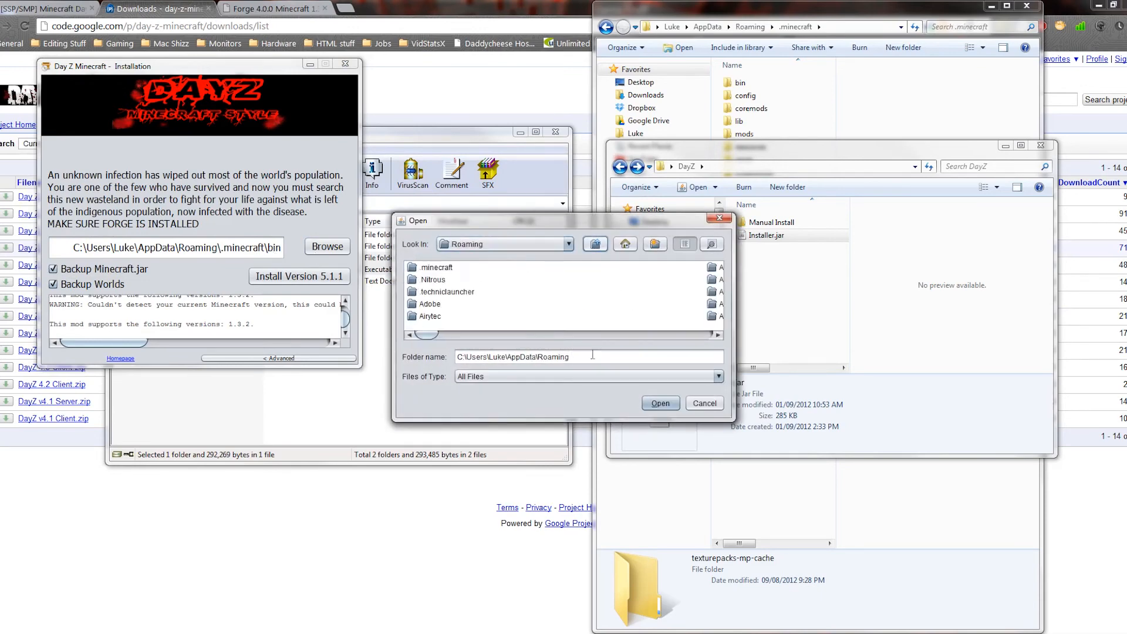
{"action": "double_click", "coordinate": [438, 267]}
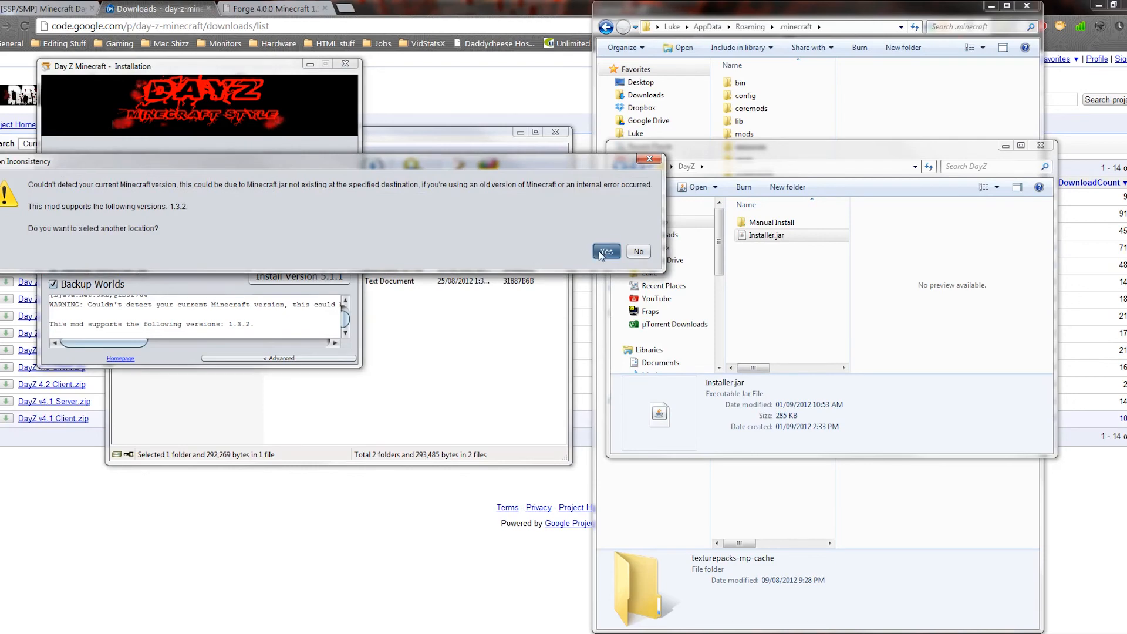
{"action": "left_click", "coordinate": [606, 251]}
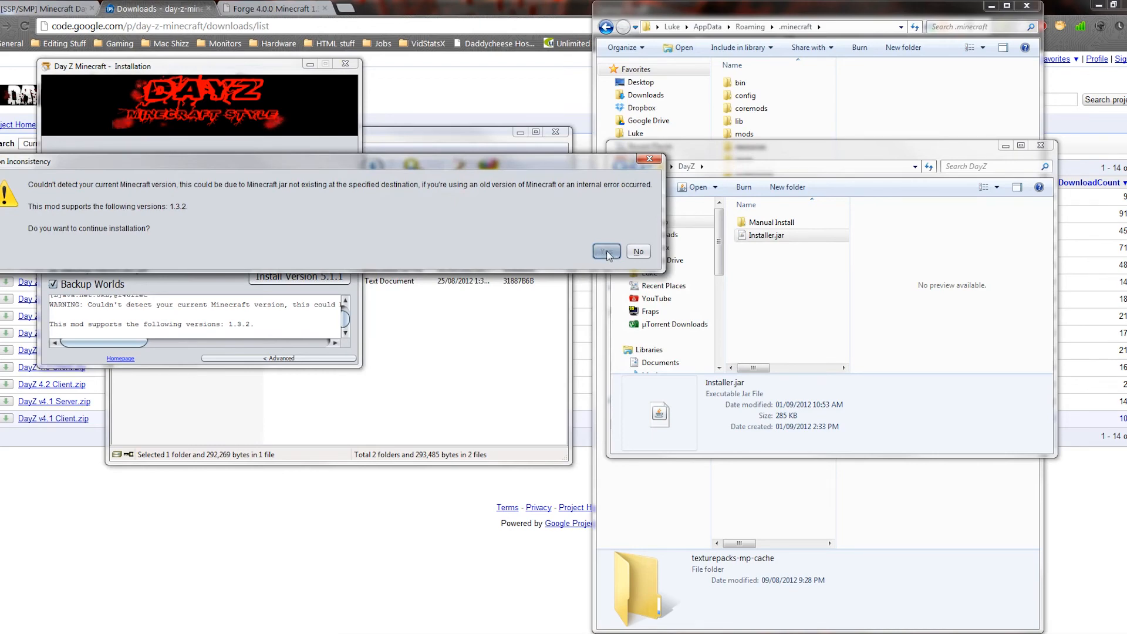
Step: Continue the installation anyway so Day Z 5.1.1 reports a successful install
{"action": "left_click", "coordinate": [606, 251]}
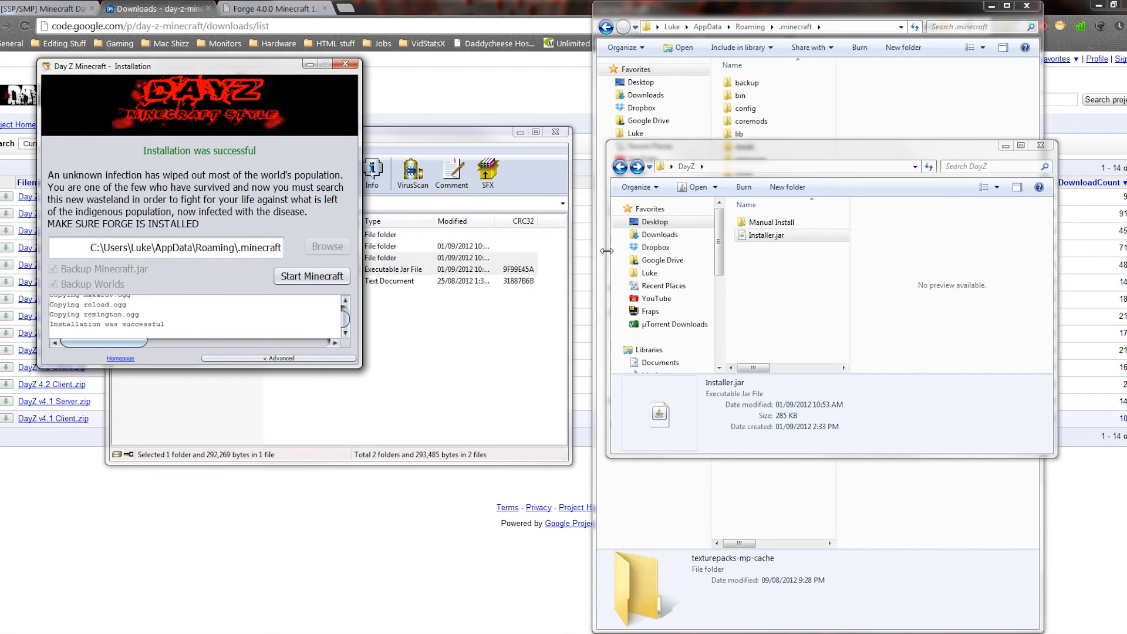
{"action": "mouse_move", "coordinate": [247, 327]}
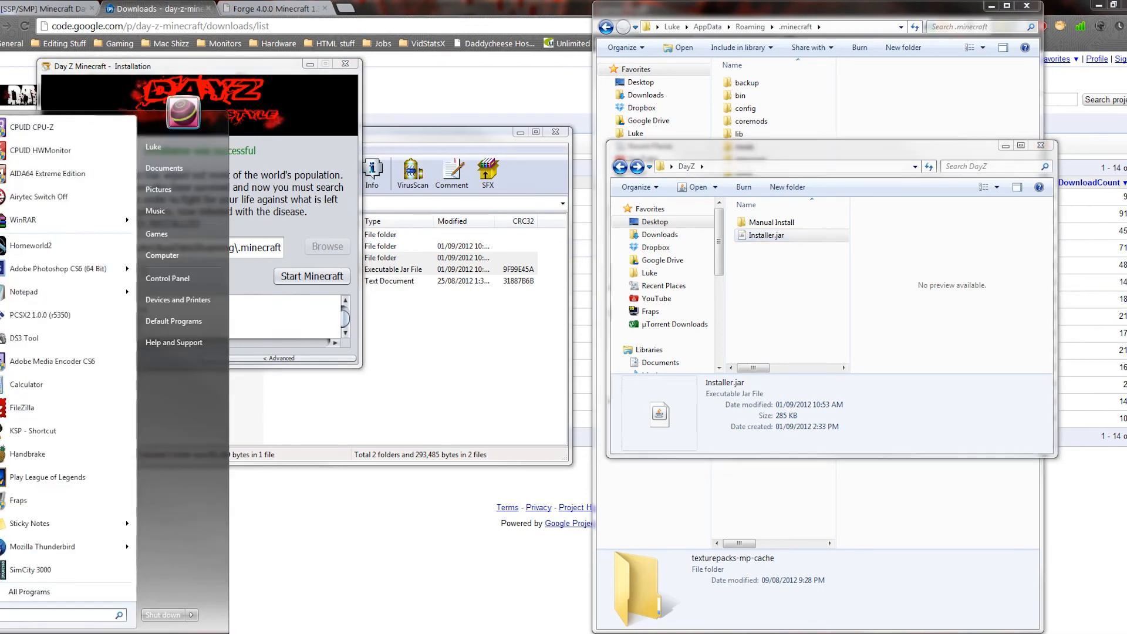
Step: Launch Minecraft from Start search, log in, and view the Mod List showing Day Z 5.1.1 with Forge
{"action": "type", "text": "minecraft"}
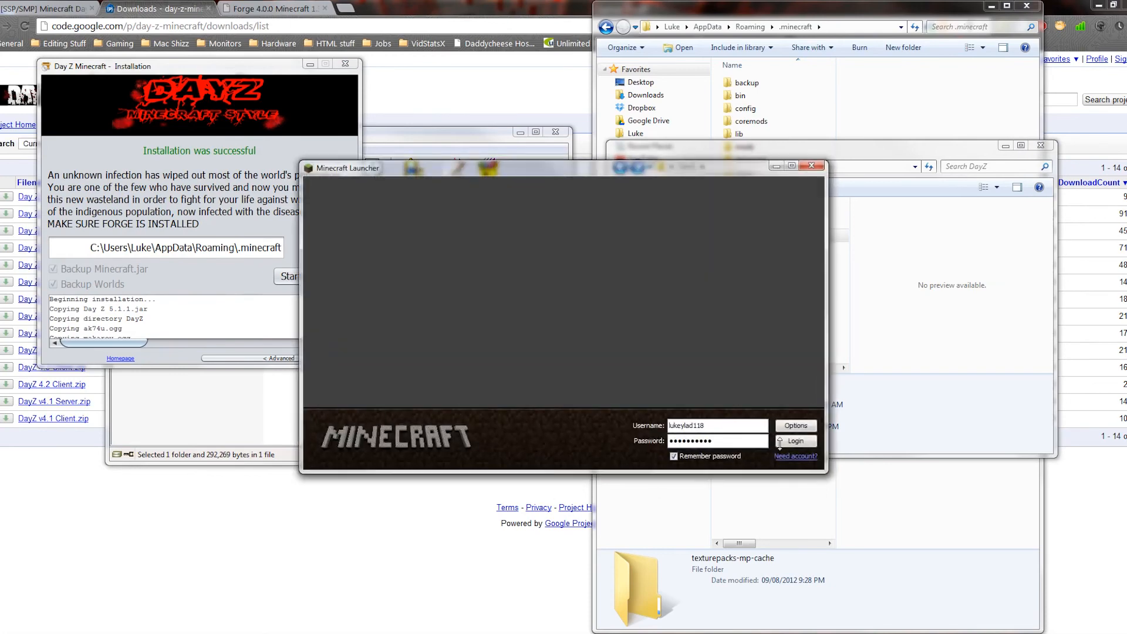
{"action": "left_click", "coordinate": [794, 440]}
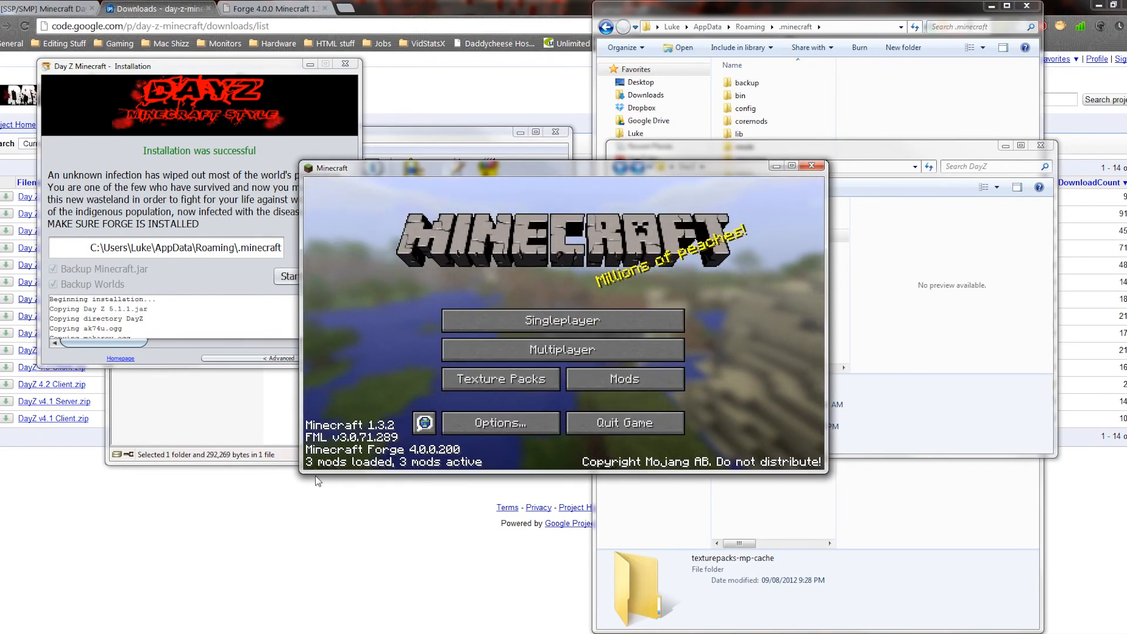
{"action": "left_click", "coordinate": [622, 379]}
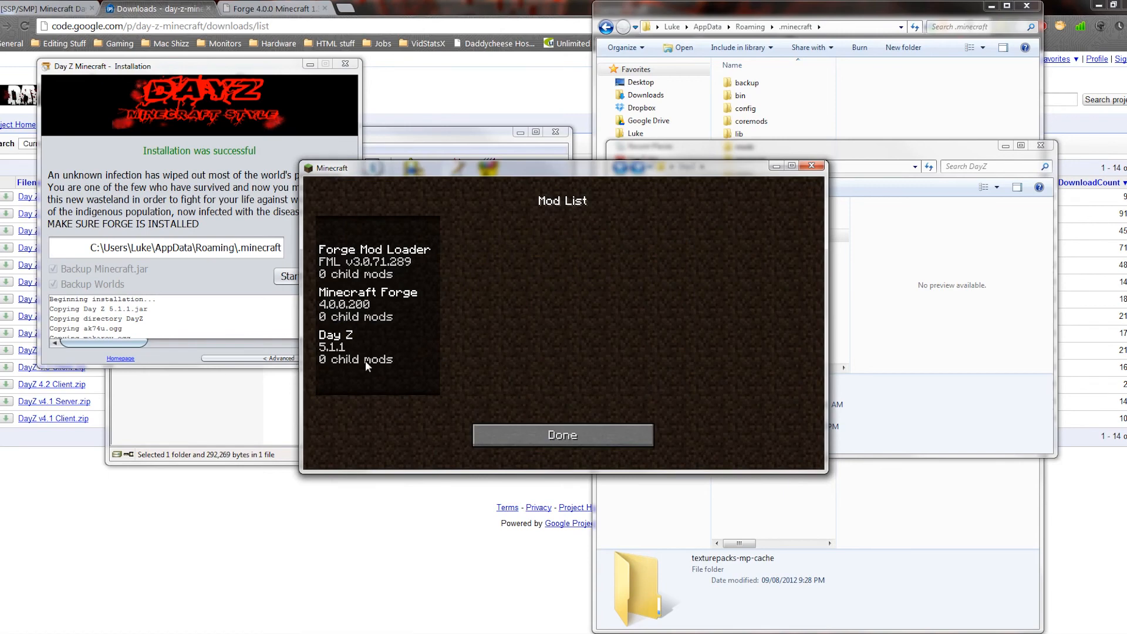